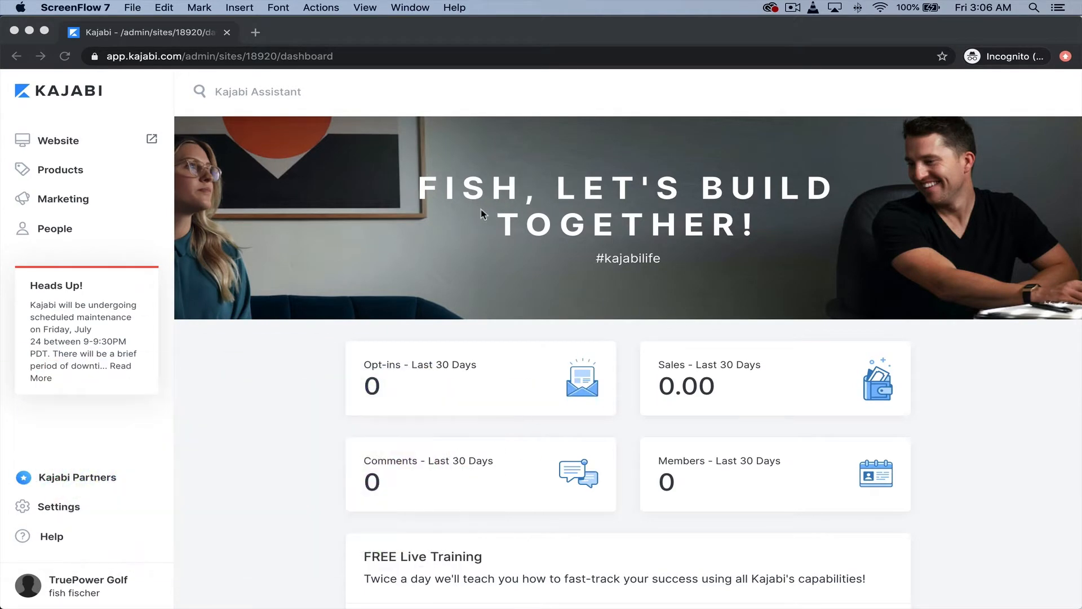
pyautogui.moveTo(716, 411)
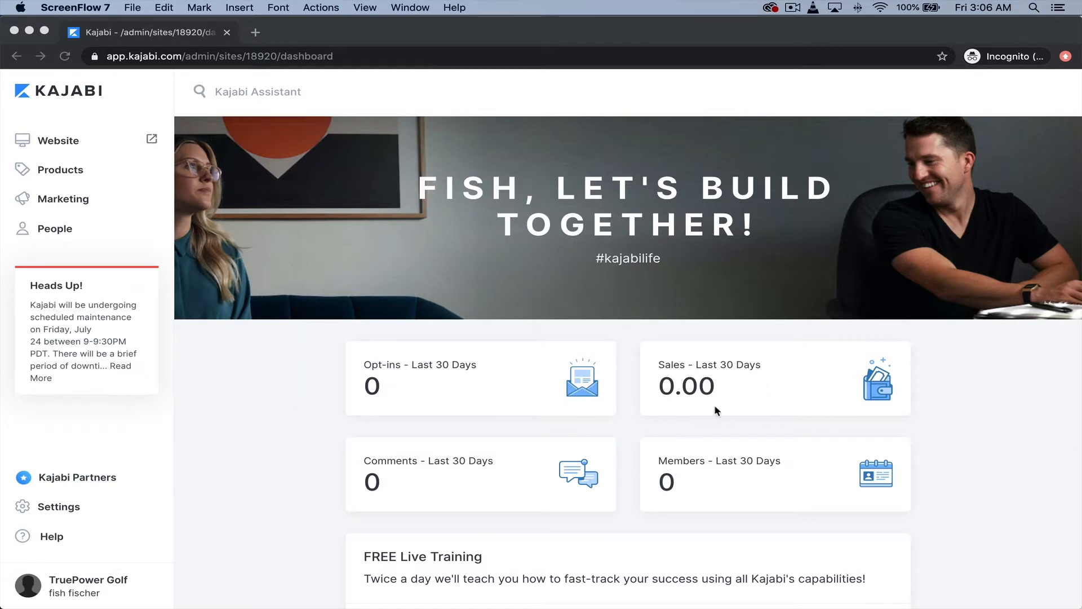
# Scroll the dashboard stats, then open the Kajabi Assistant search bar
pyautogui.scroll(-3)
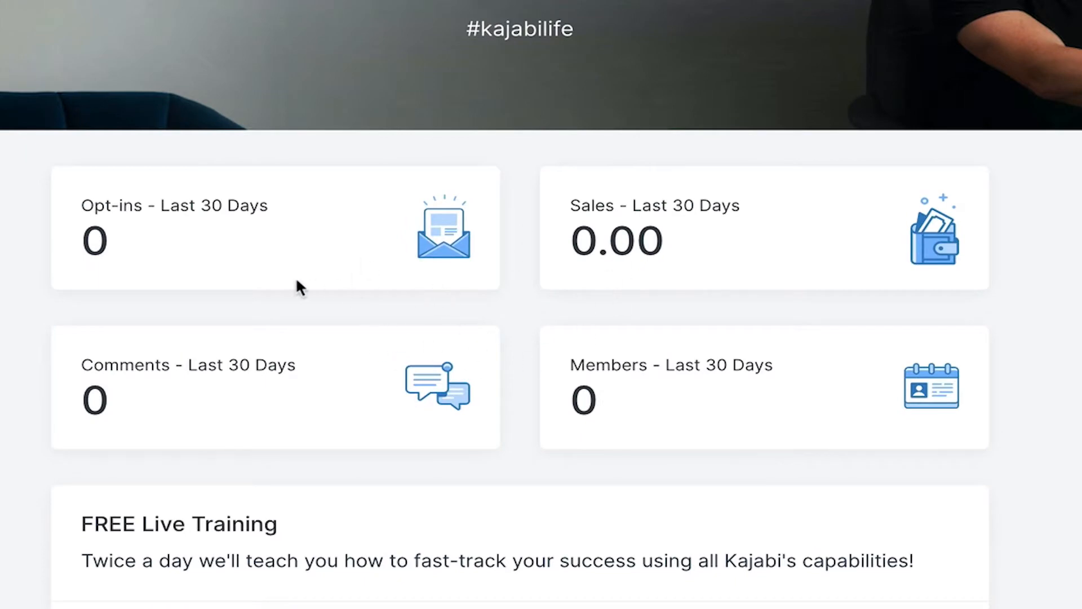
pyautogui.scroll(-3)
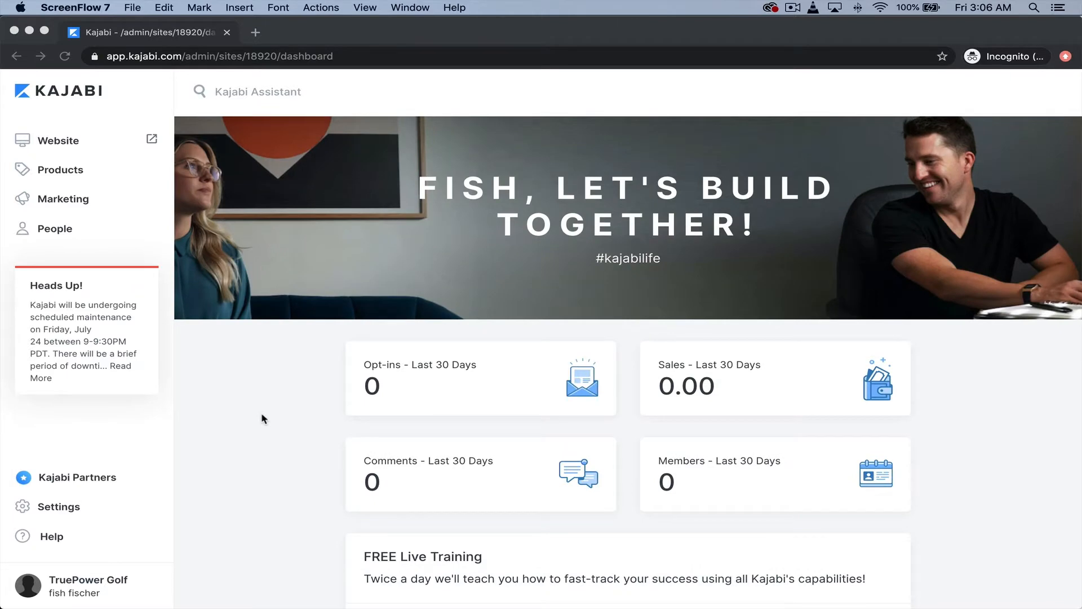
pyautogui.click(258, 91)
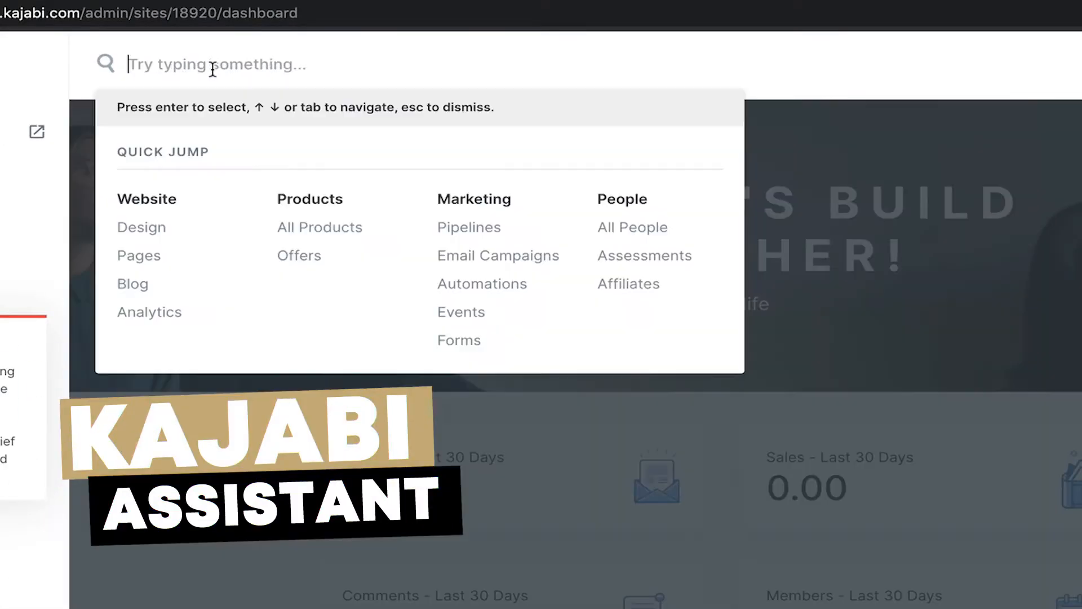
# Search 'chat' in the Assistant and open Kajabi Member Chat from Live Chat
pyautogui.write('chat')
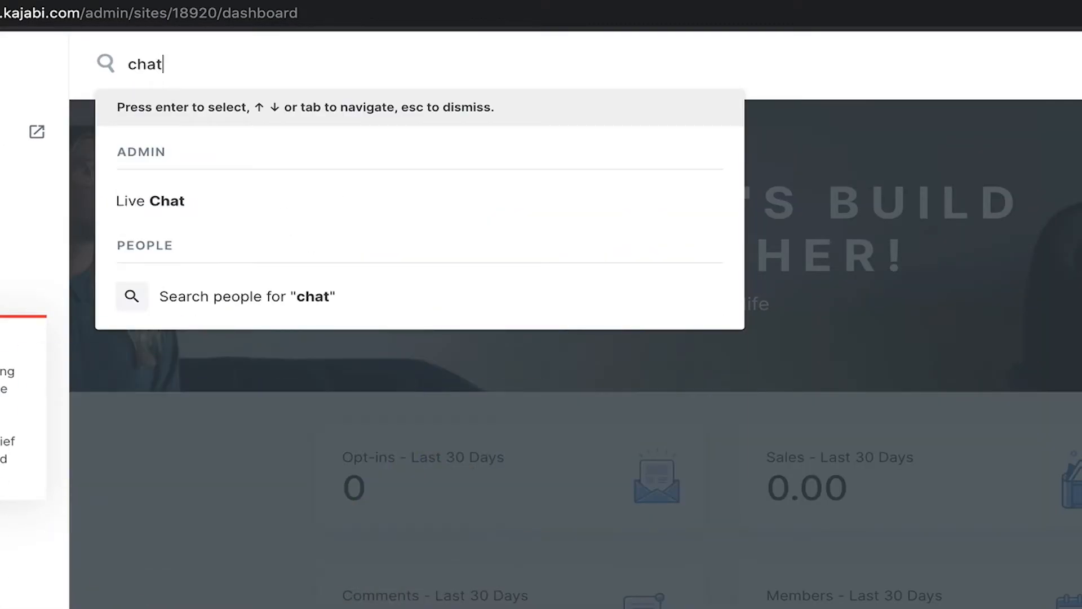
pyautogui.click(150, 200)
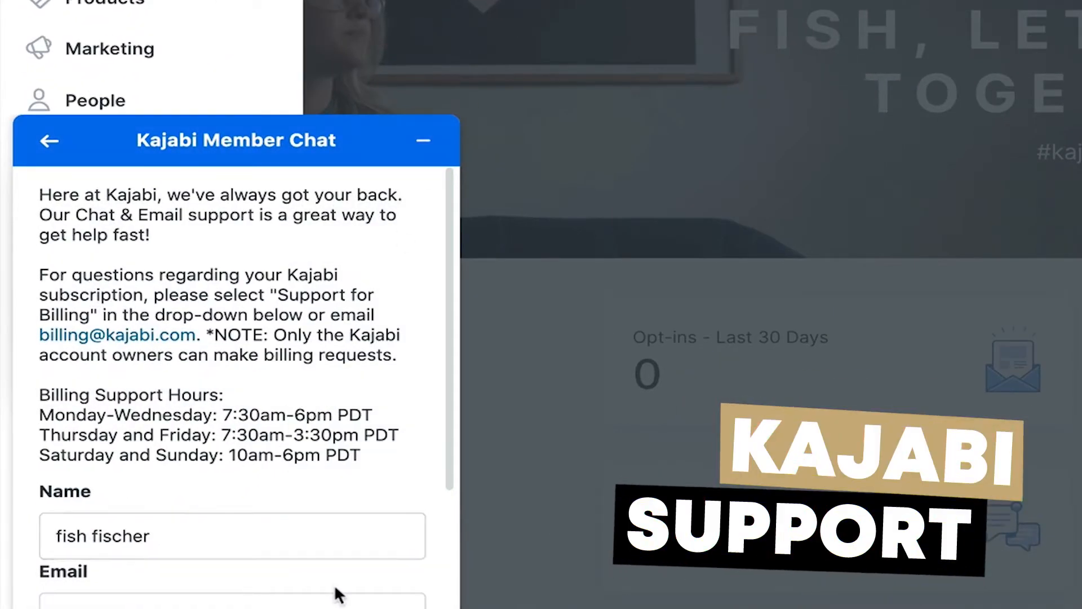
pyautogui.click(424, 140)
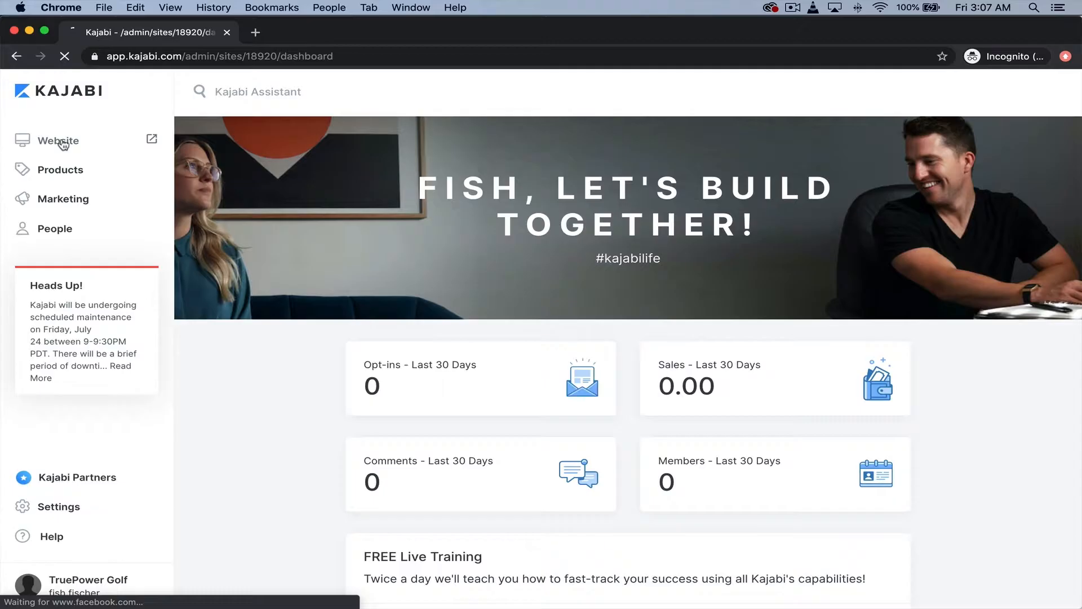
# Go to Website Pages and customize the Home page in the theme editor
pyautogui.click(57, 141)
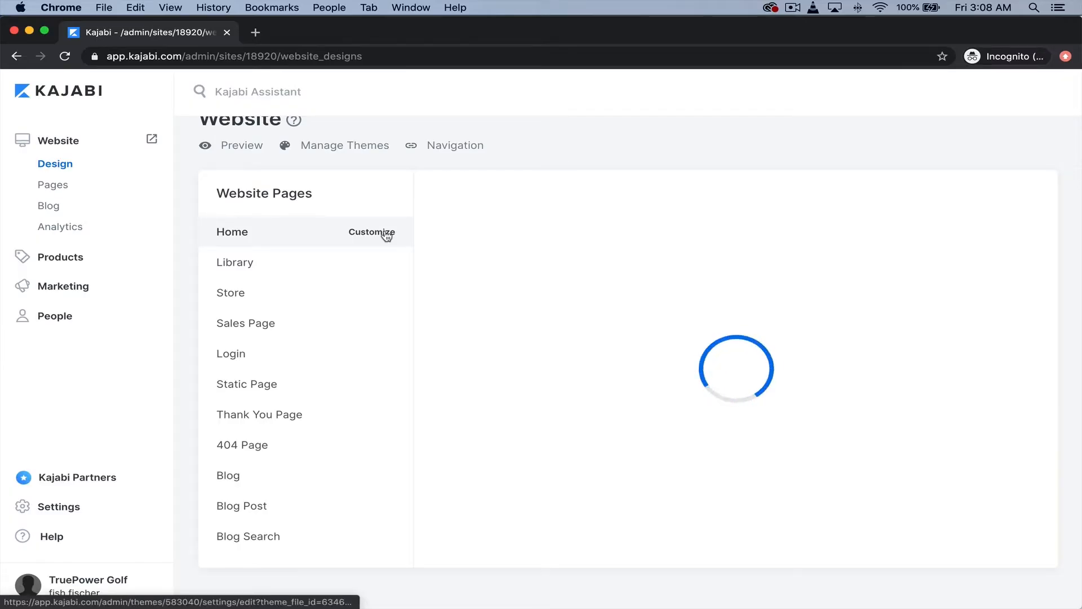
pyautogui.click(371, 232)
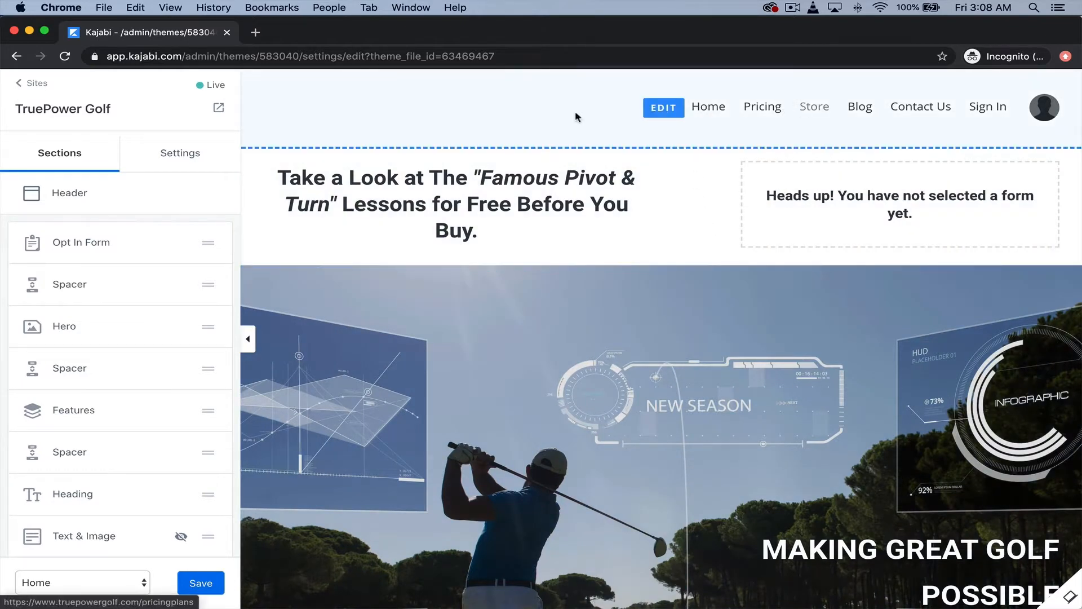
# Scroll through the Home page preview to review its sections
pyautogui.scroll(-3)
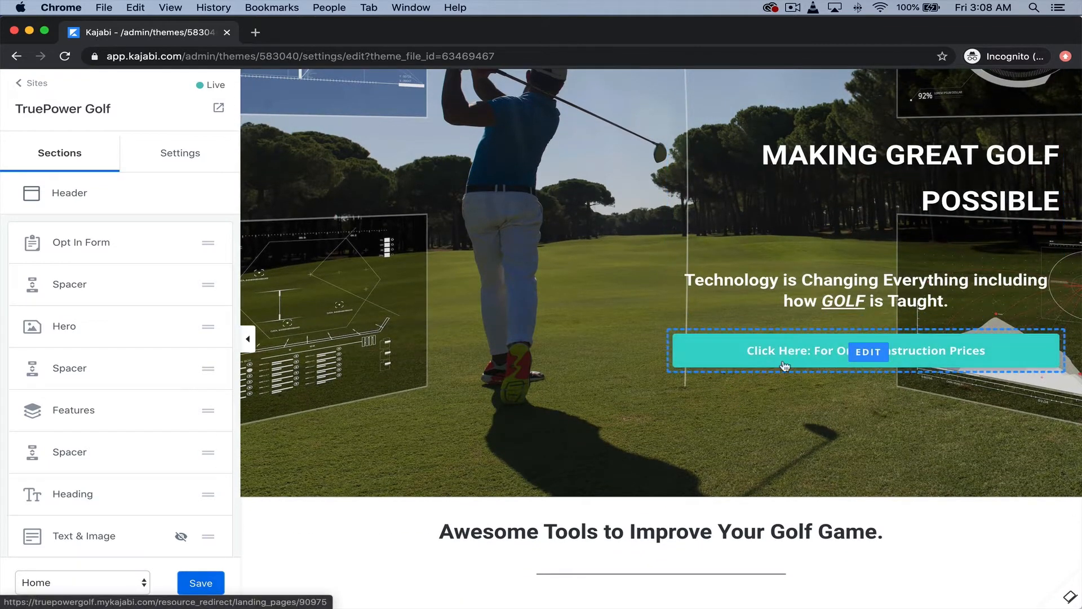
pyautogui.scroll(-3)
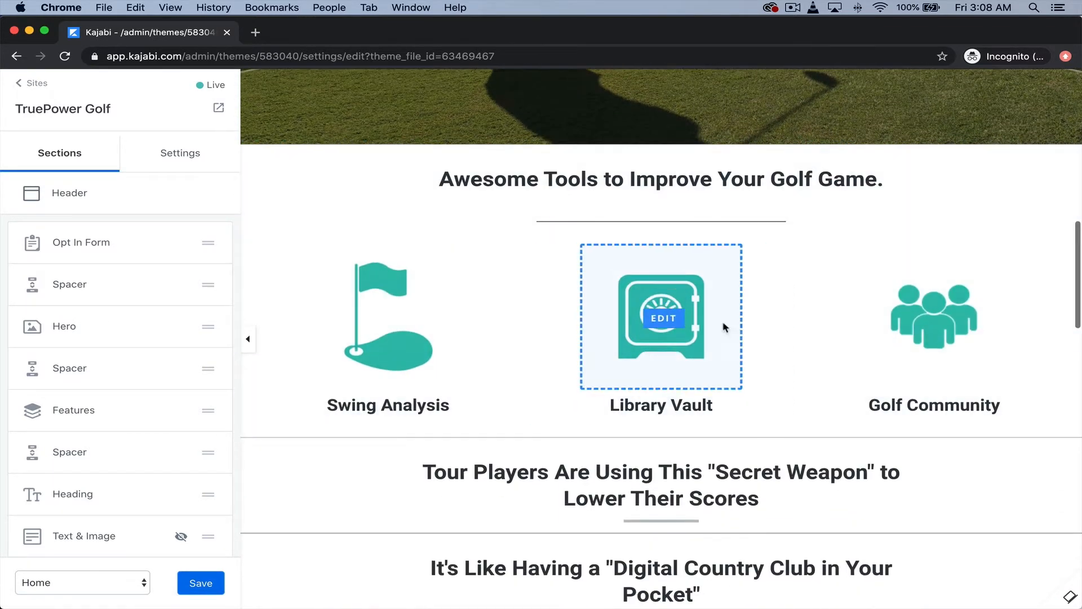
pyautogui.scroll(-3)
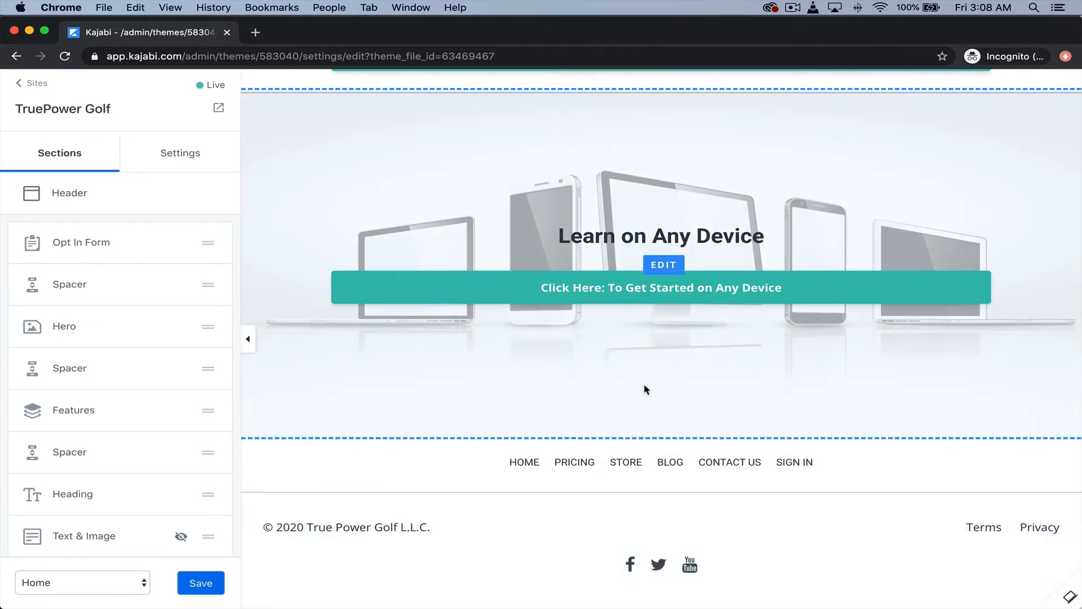
pyautogui.scroll(-3)
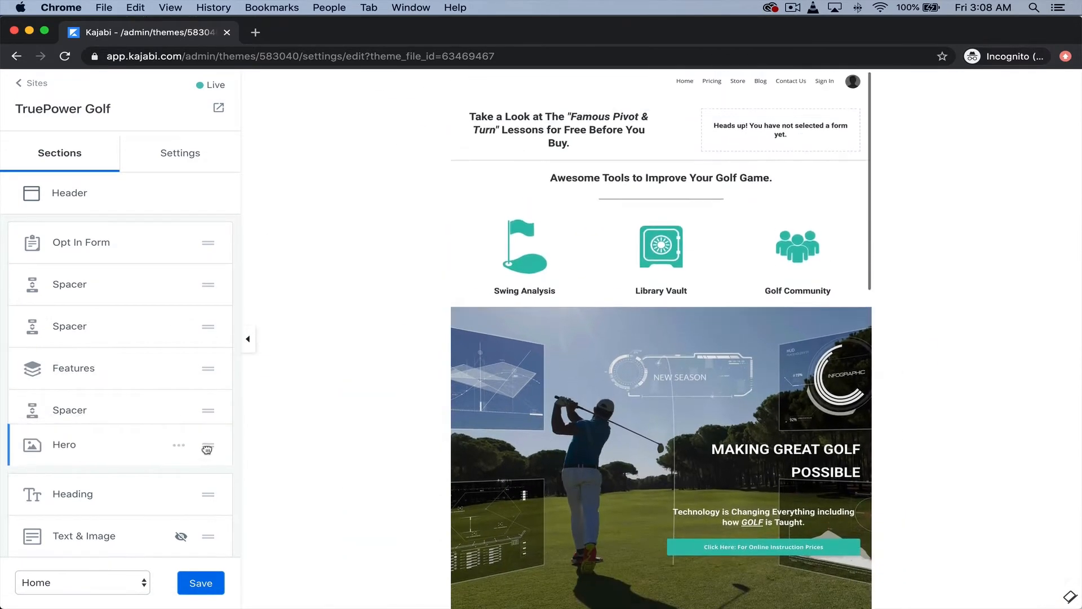
# Type 'MAKING GREAT GOLF' into the Hero text, then go back to the sections list
pyautogui.scroll(-3)
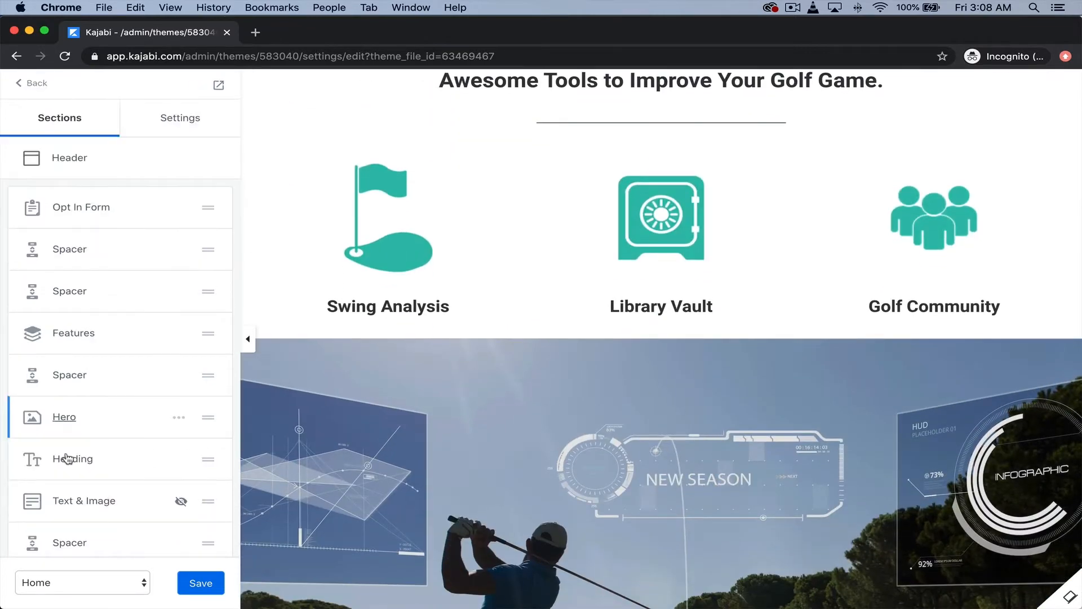
pyautogui.click(64, 416)
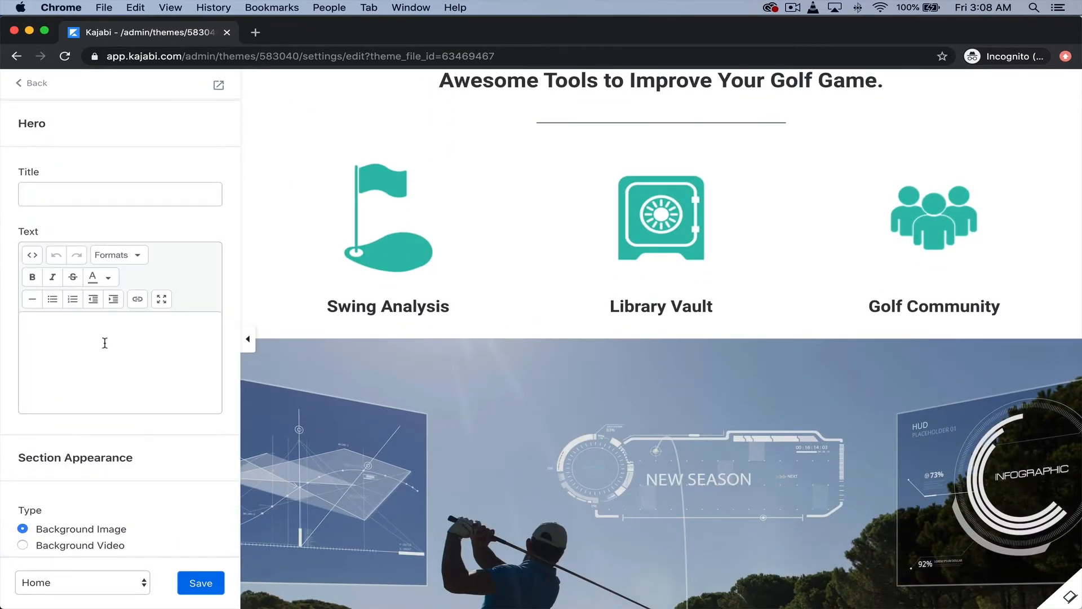
pyautogui.click(119, 335)
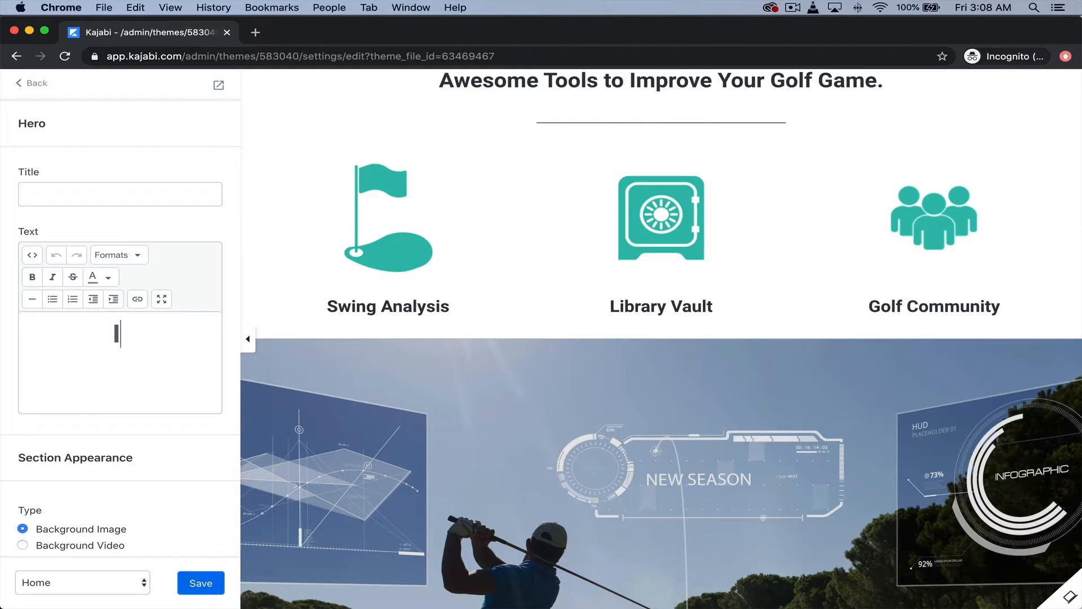
pyautogui.write('lvmlzxmv')
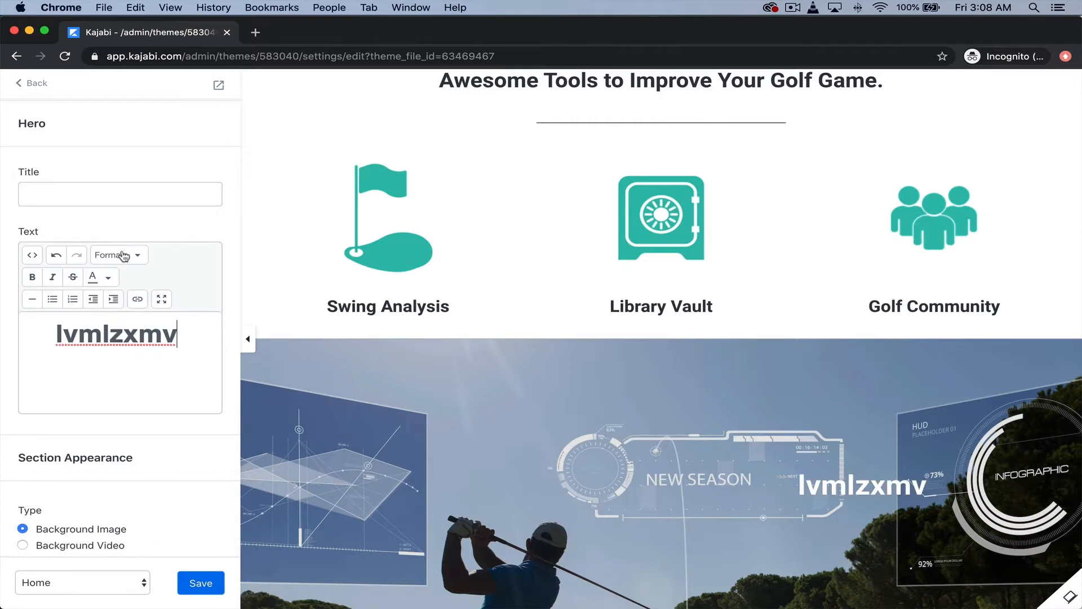
pyautogui.write('MAKING GREAT GOLF')
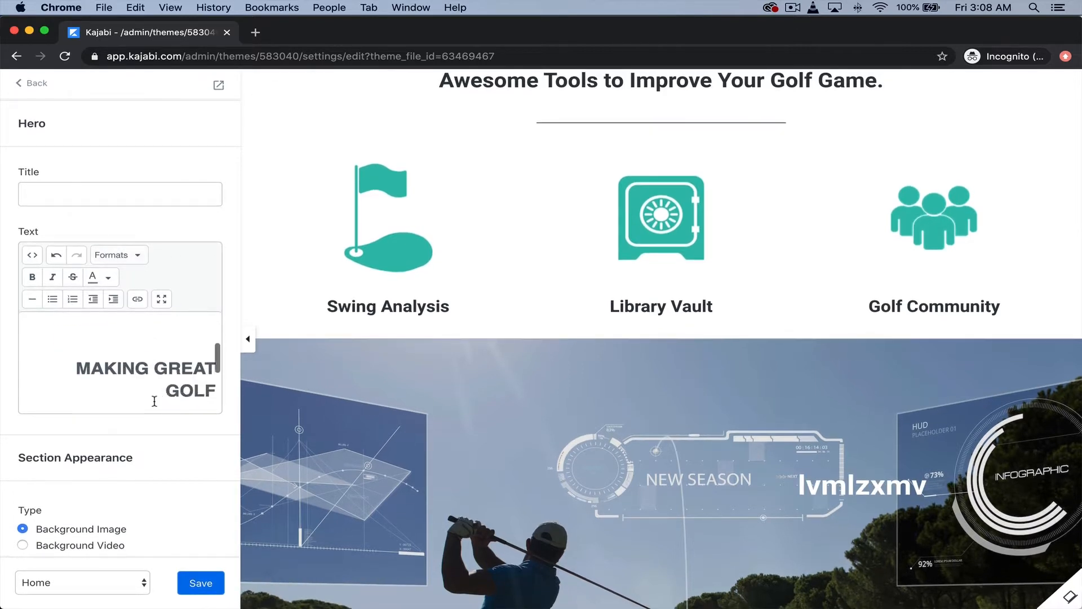
pyautogui.scroll(-3)
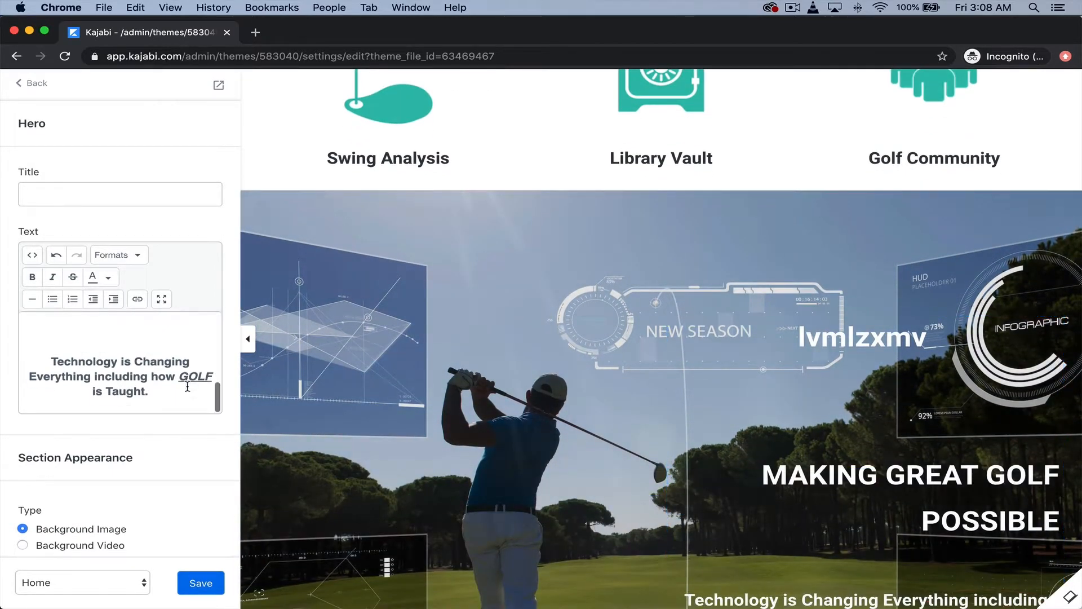
pyautogui.scroll(-3)
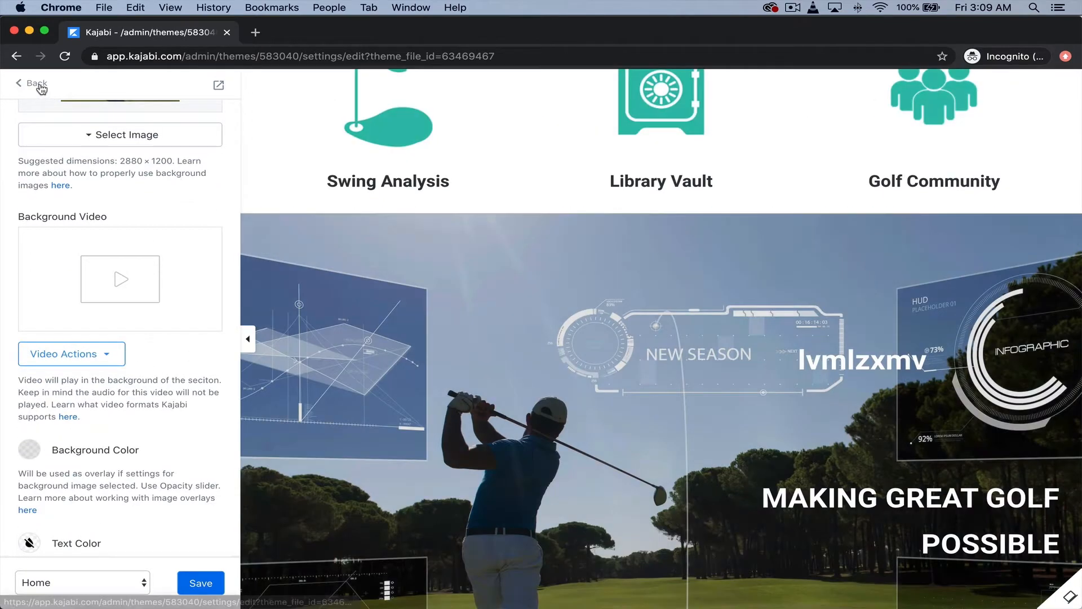
pyautogui.click(34, 83)
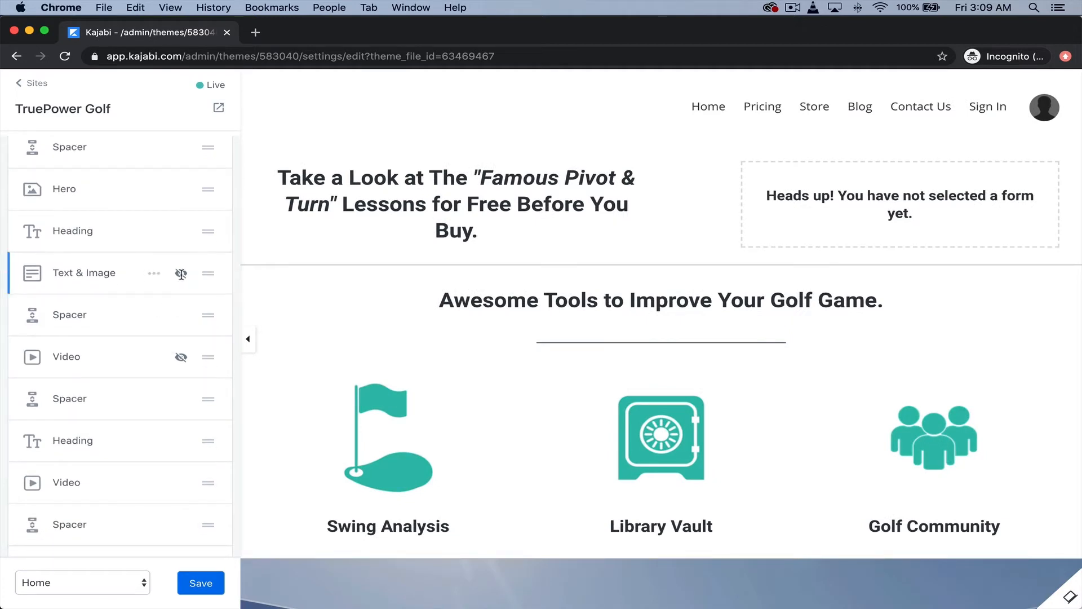
# Open the theme gallery with Pick a Theme
pyautogui.click(153, 273)
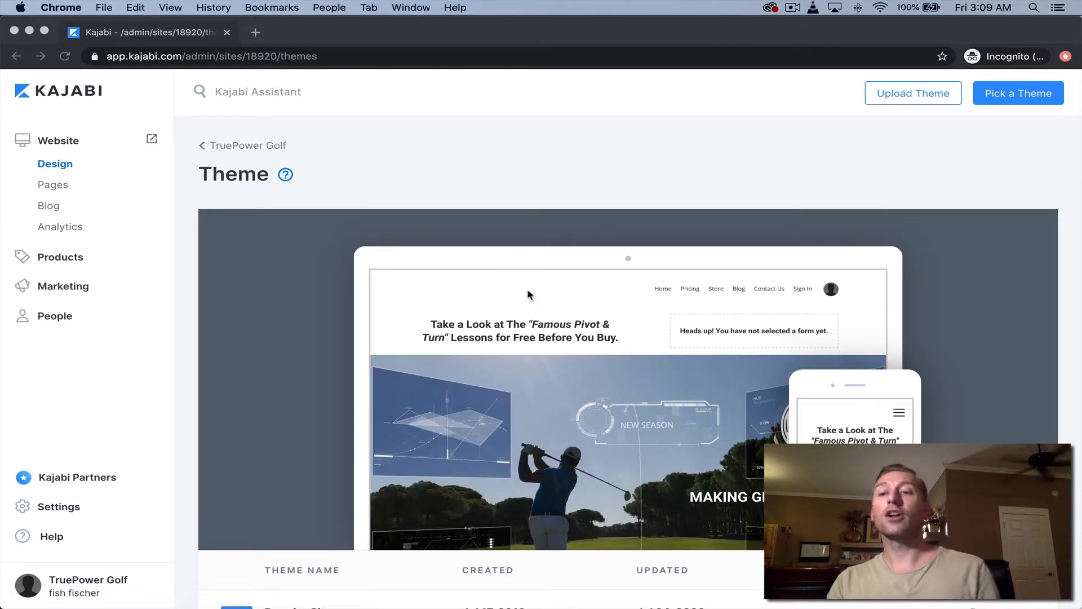
pyautogui.moveTo(1033, 90)
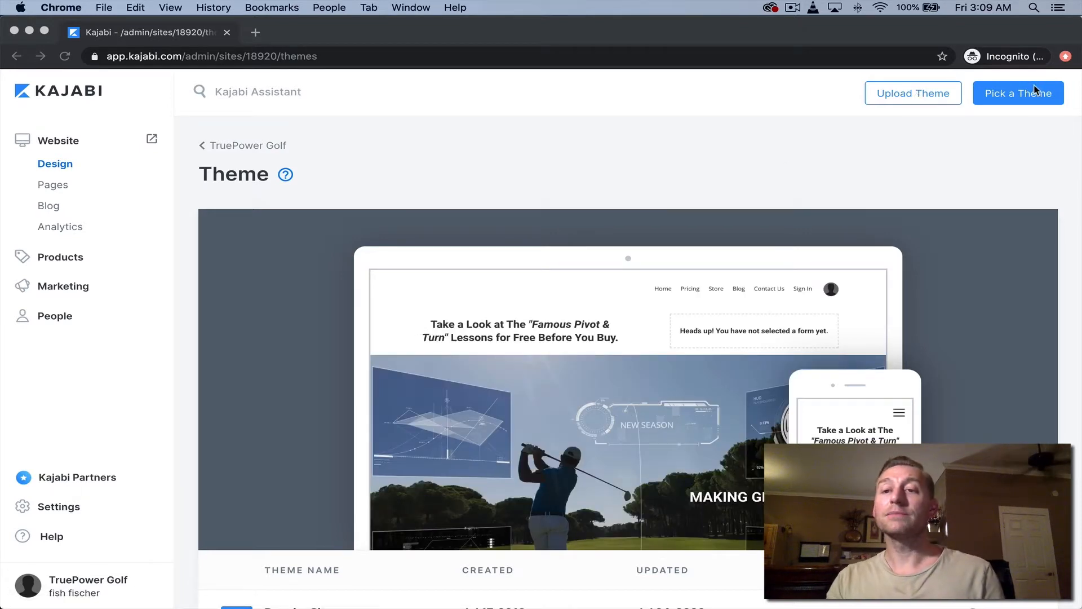
pyautogui.click(1017, 93)
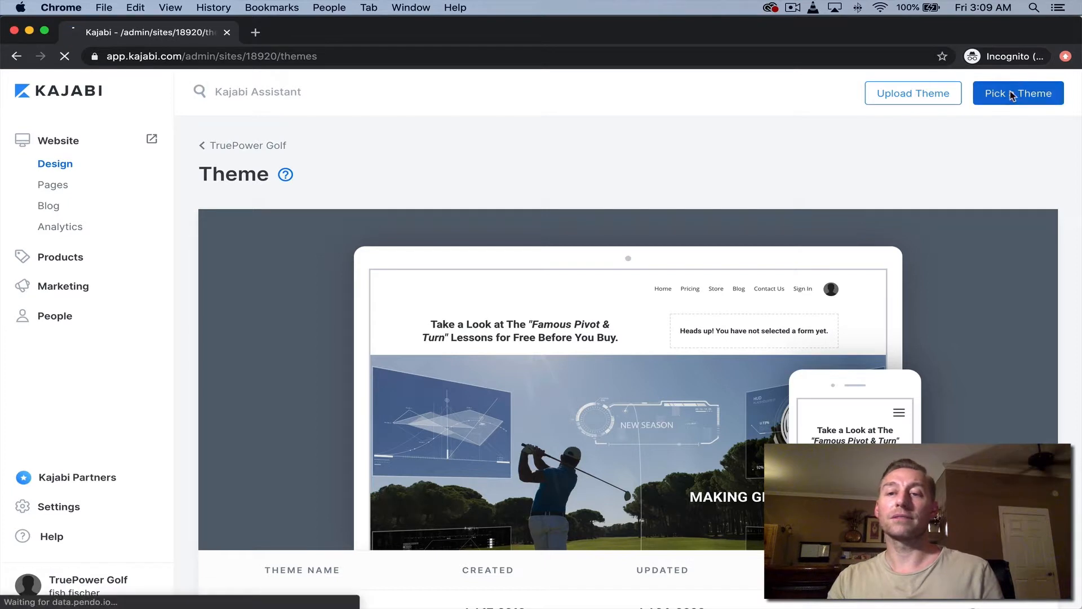
pyautogui.click(1017, 93)
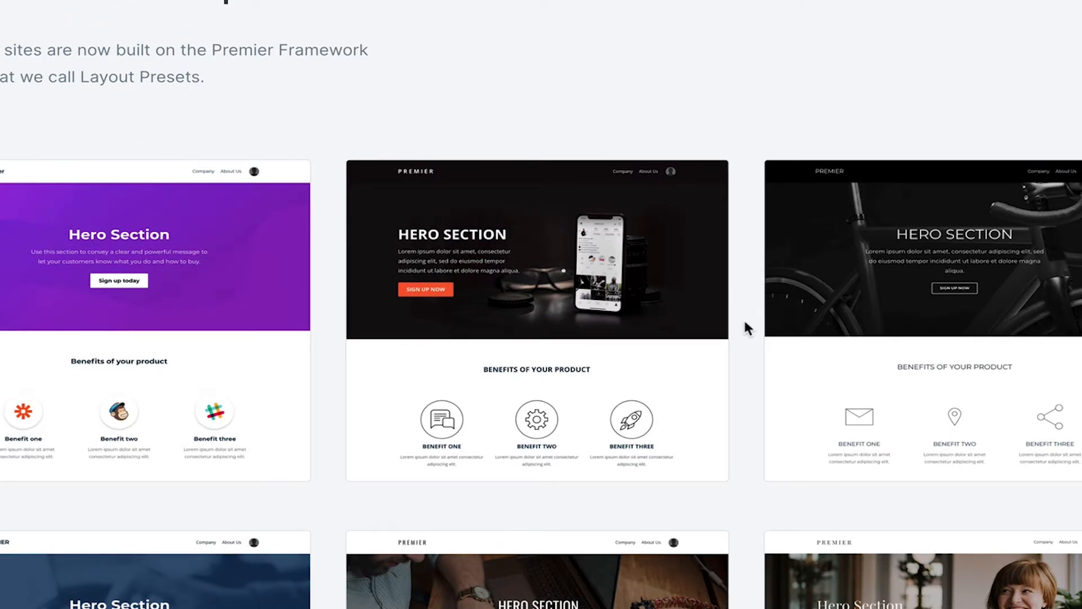
pyautogui.moveTo(916, 268)
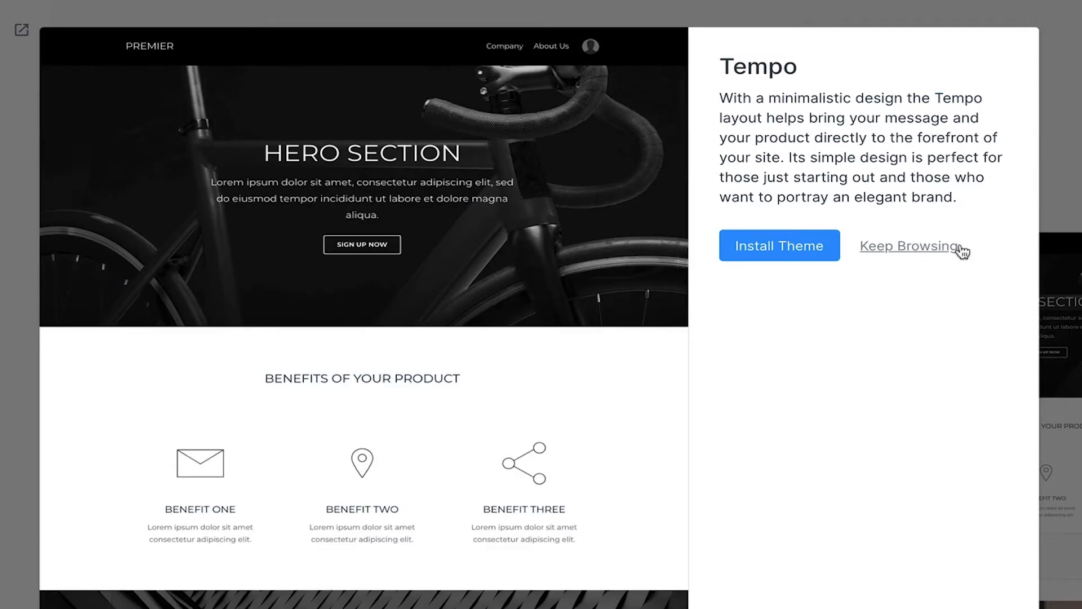
# Dismiss the Tempo preview with Keep Browsing and scroll down to Legacy Themes
pyautogui.click(908, 245)
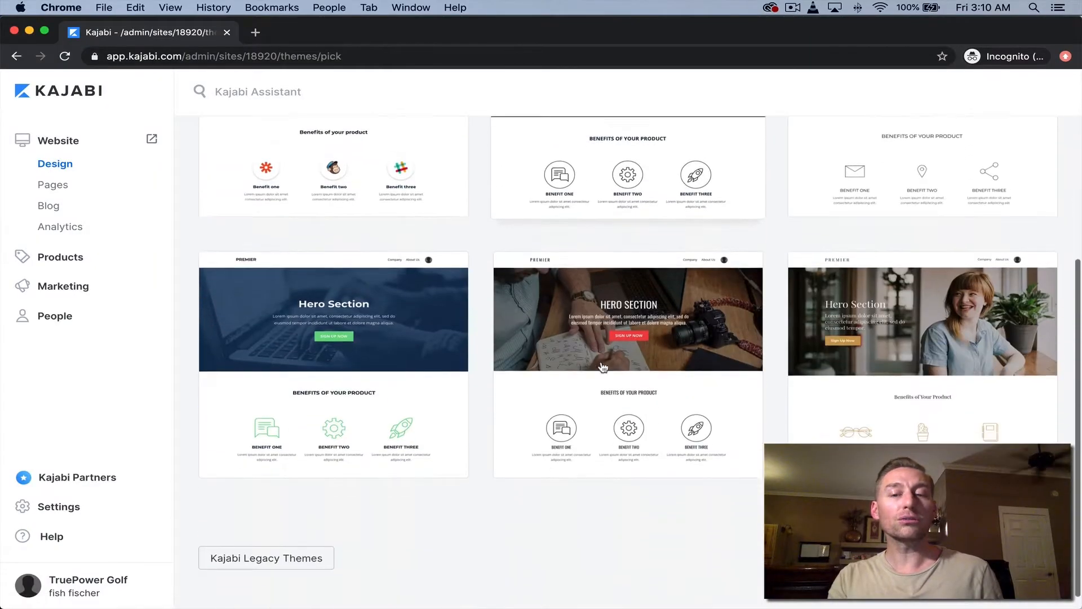
pyautogui.scroll(-3)
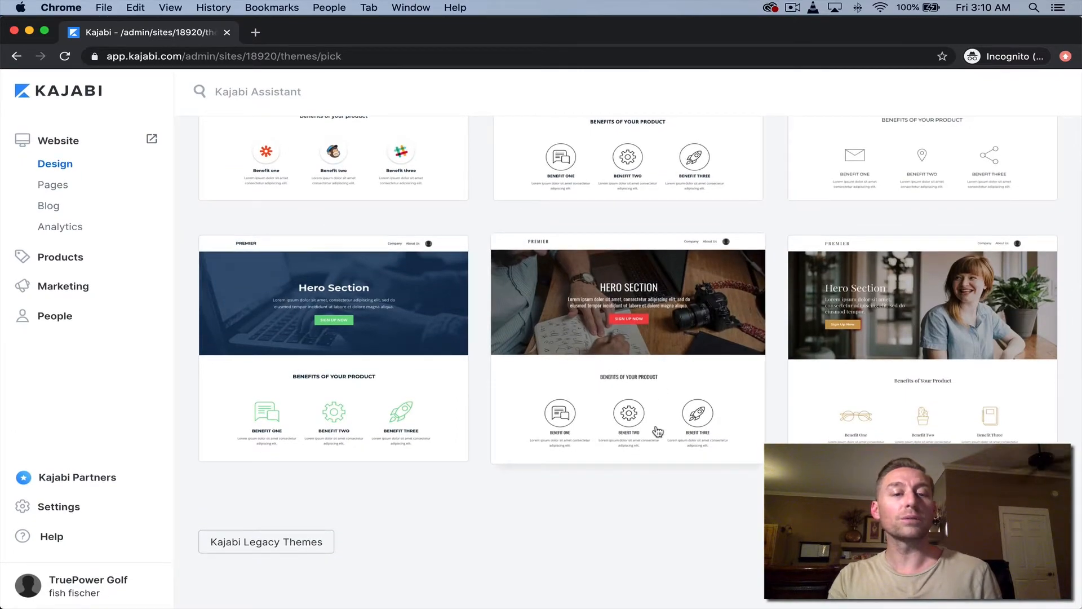
pyautogui.scroll(-3)
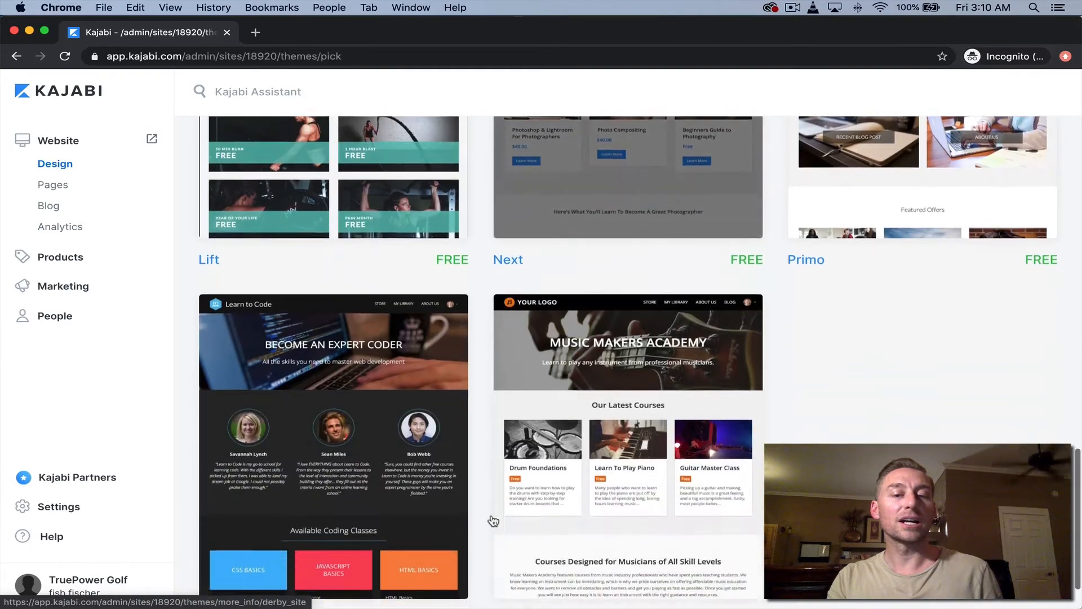
pyautogui.scroll(-3)
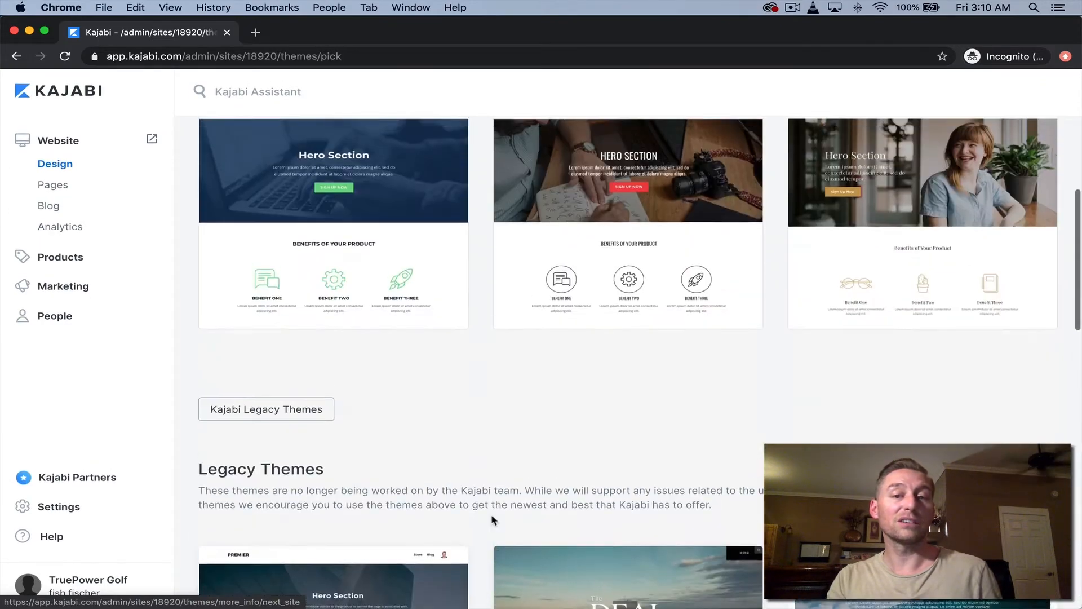
pyautogui.scroll(3)
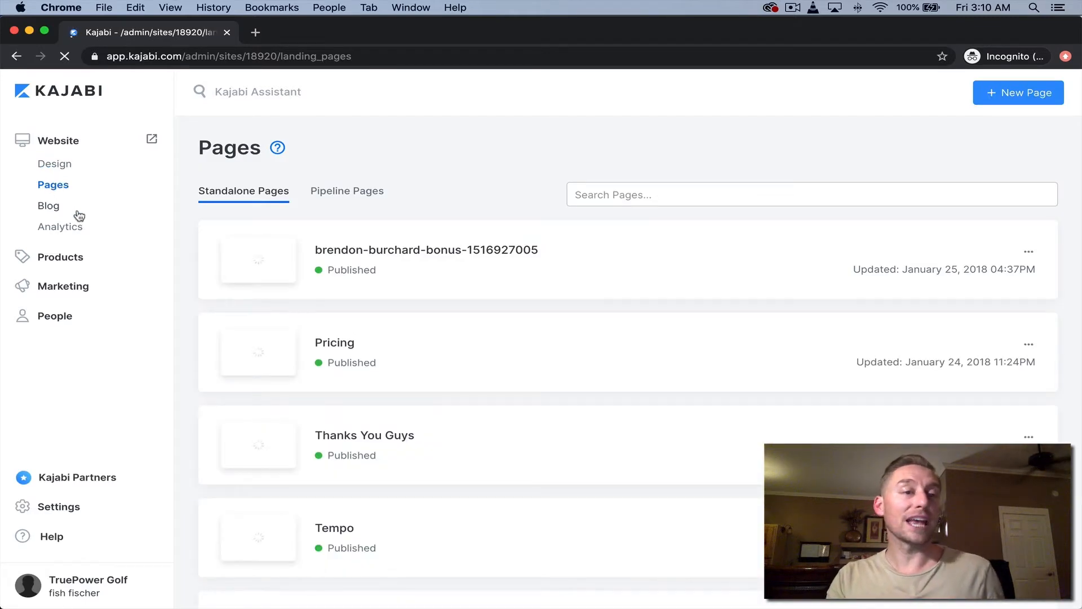
pyautogui.moveTo(433, 351)
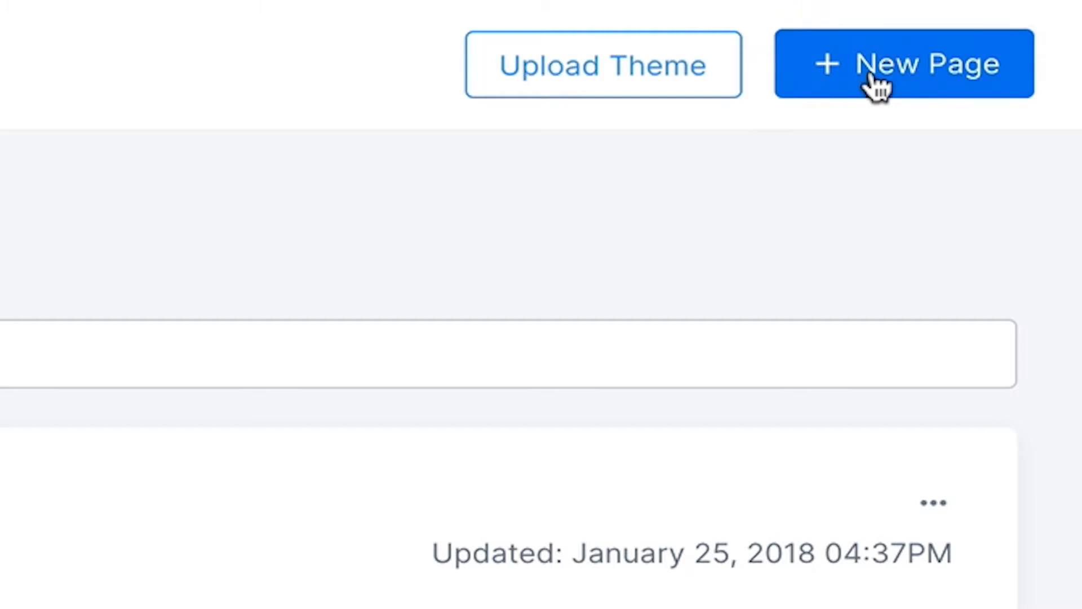
# Browse the New Page templates, then go to the Blog Posts list
pyautogui.click(900, 64)
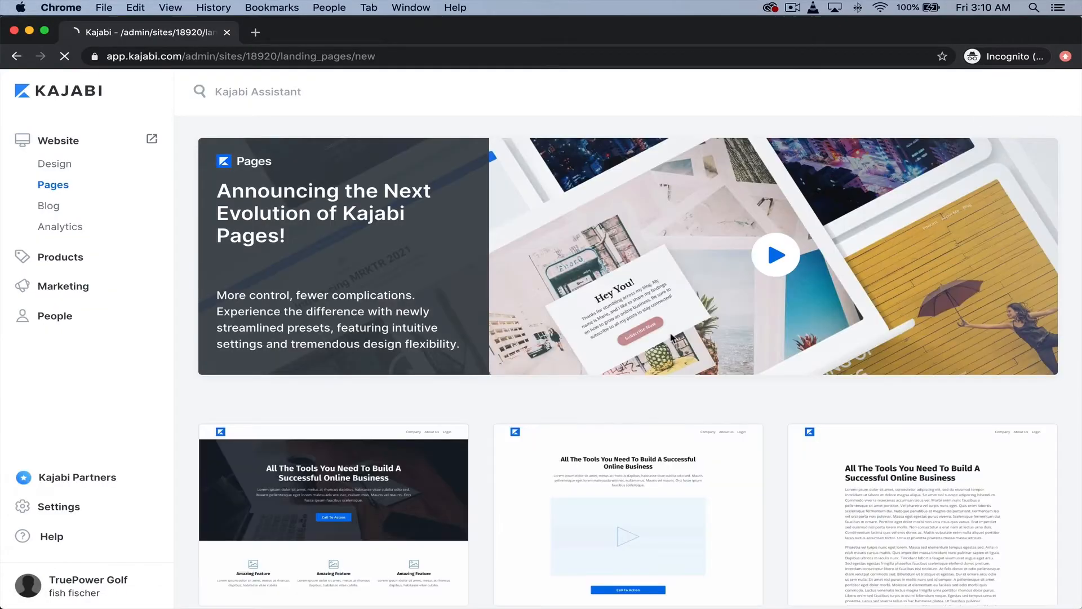
pyautogui.scroll(-3)
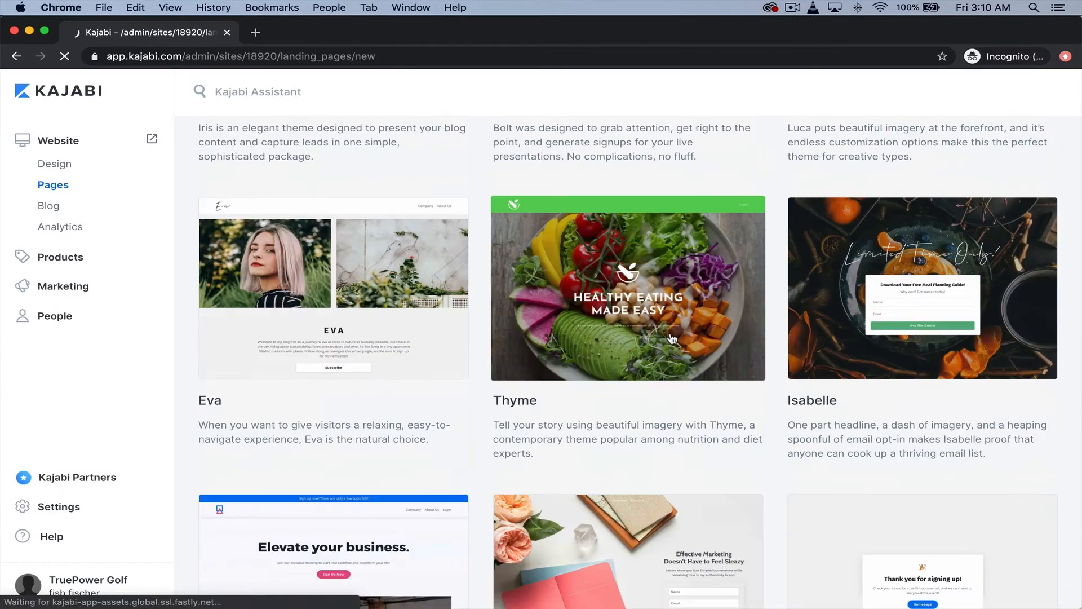
pyautogui.scroll(-3)
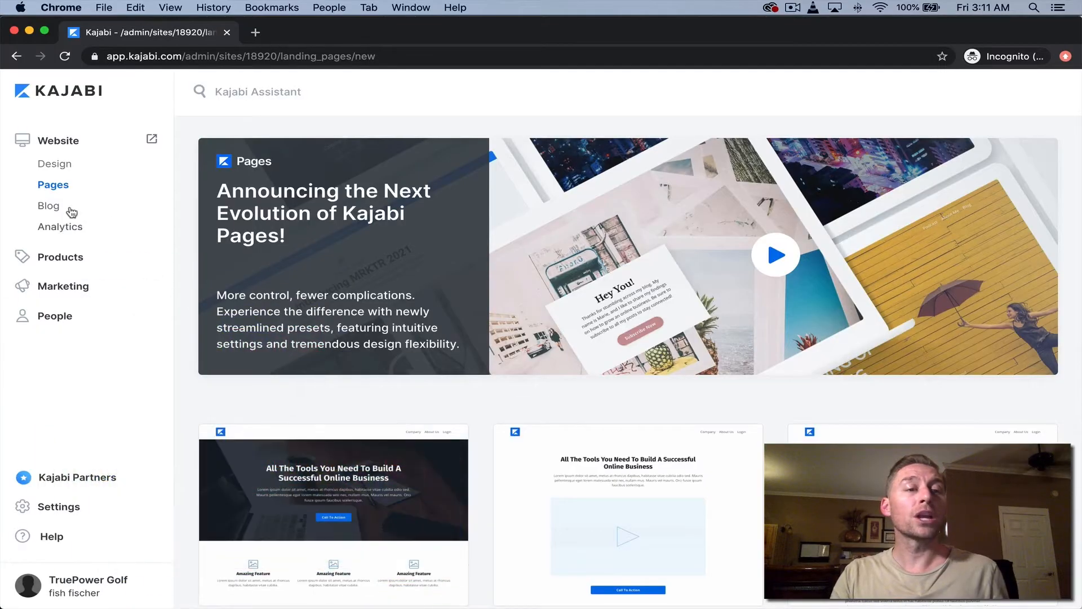
pyautogui.click(47, 205)
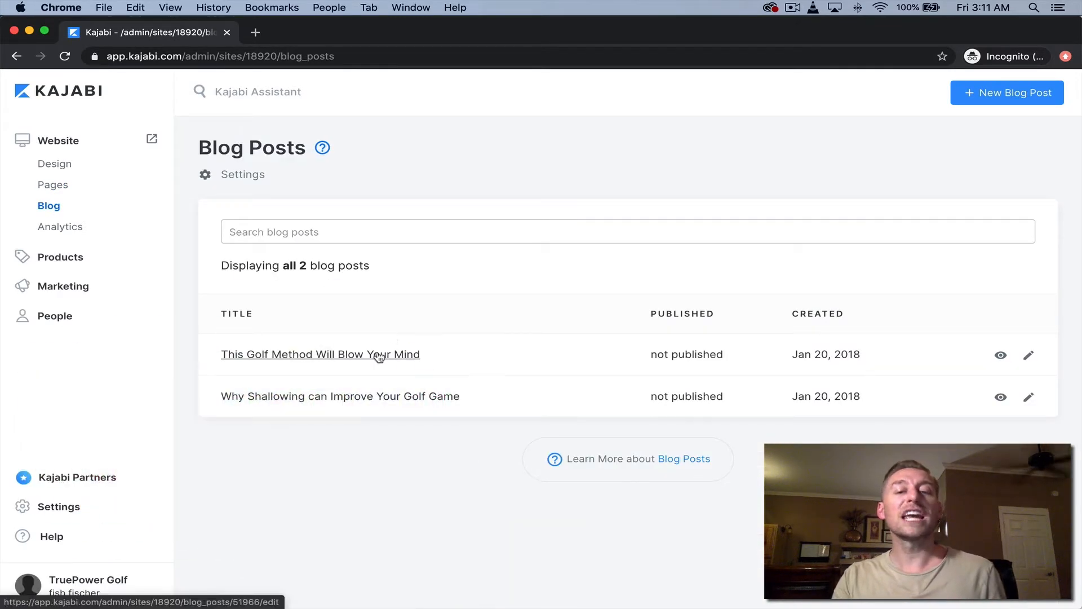
# Open the post 'This Golf Method Will Blow Your Mind', then view Analytics
pyautogui.click(319, 354)
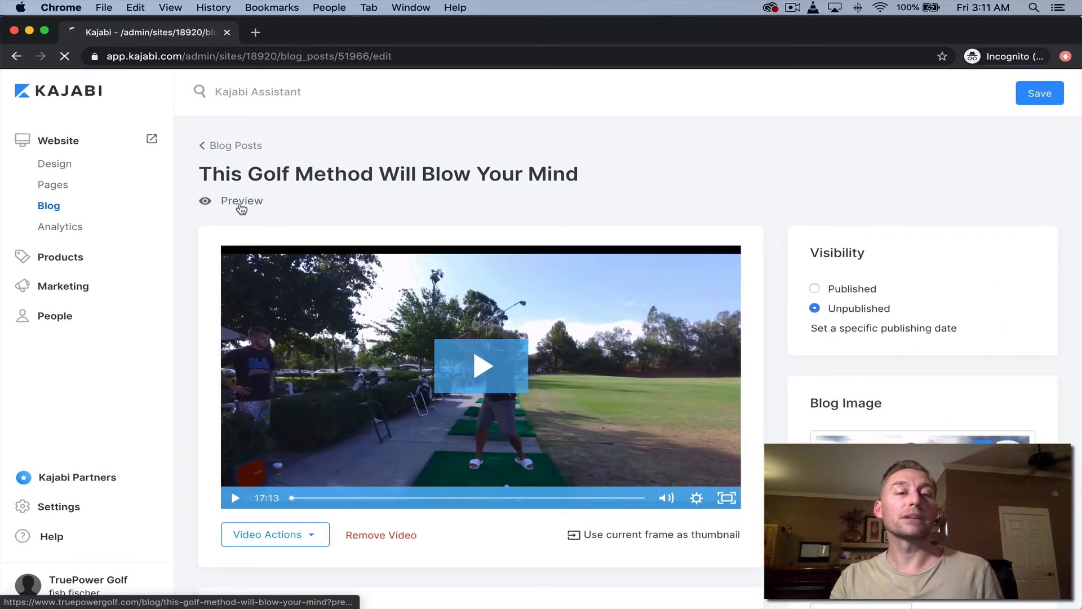
pyautogui.click(60, 226)
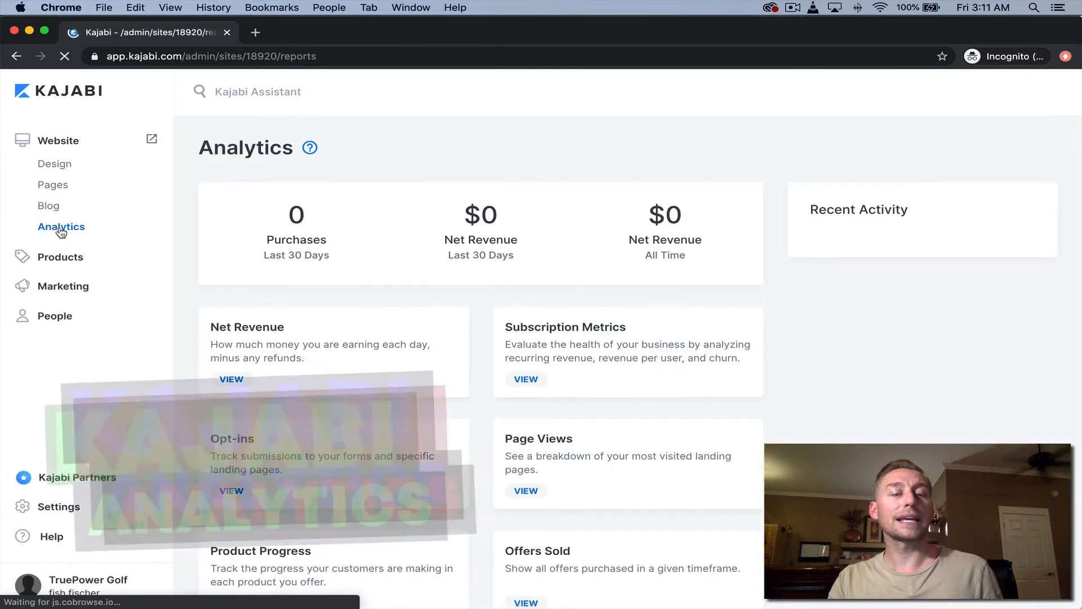
pyautogui.scroll(-3)
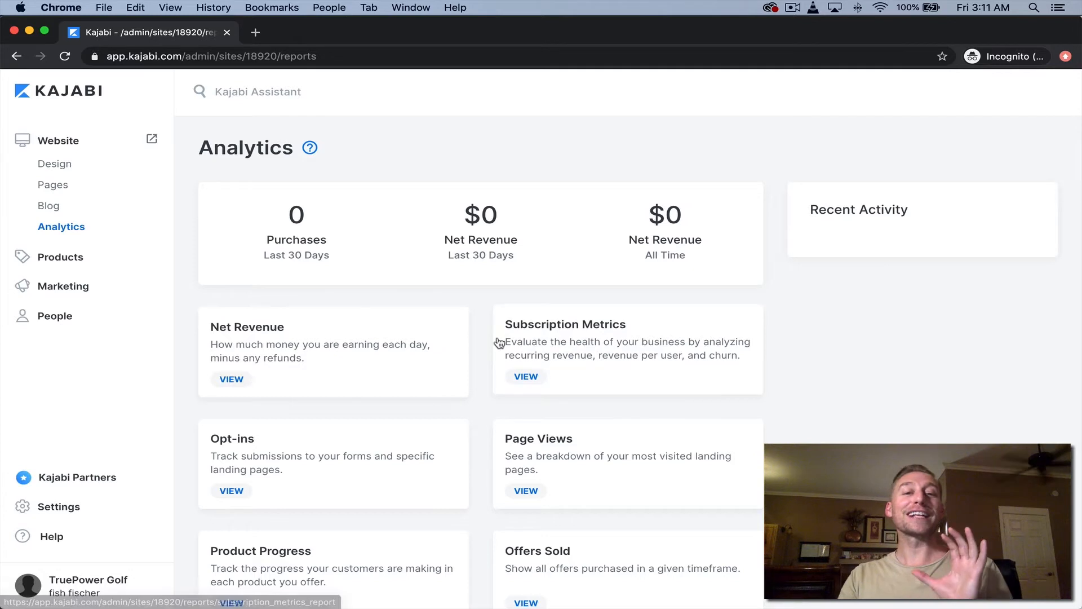
pyautogui.scroll(-3)
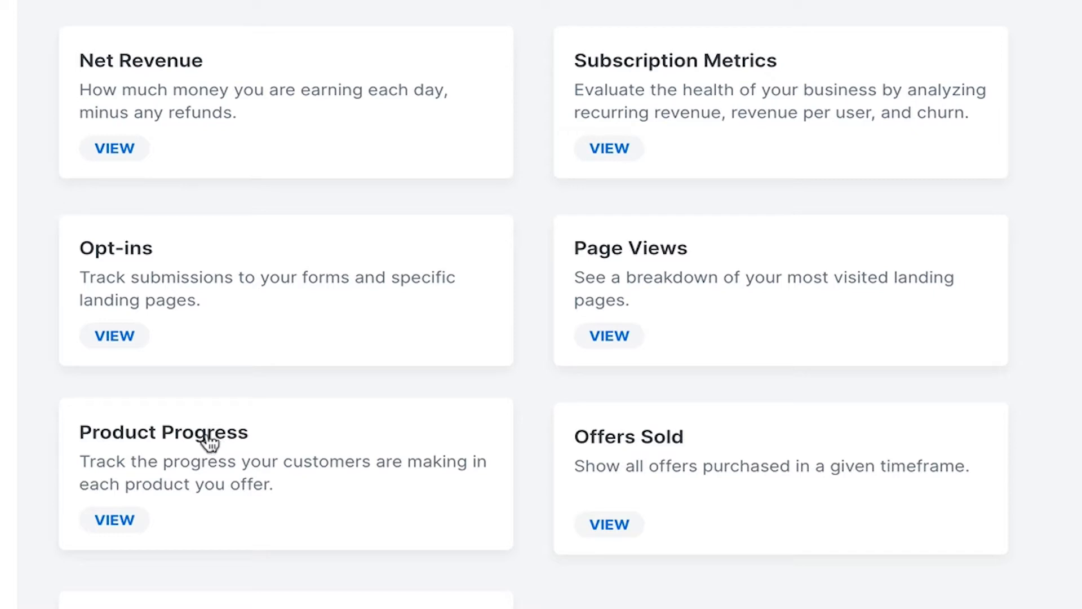
pyautogui.moveTo(234, 444)
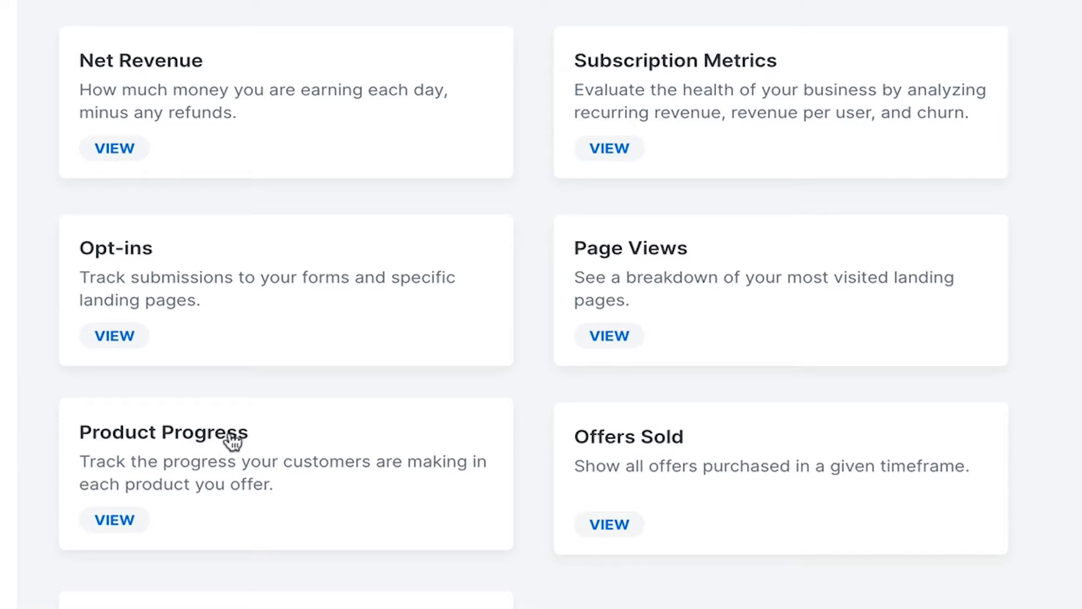
pyautogui.scroll(-3)
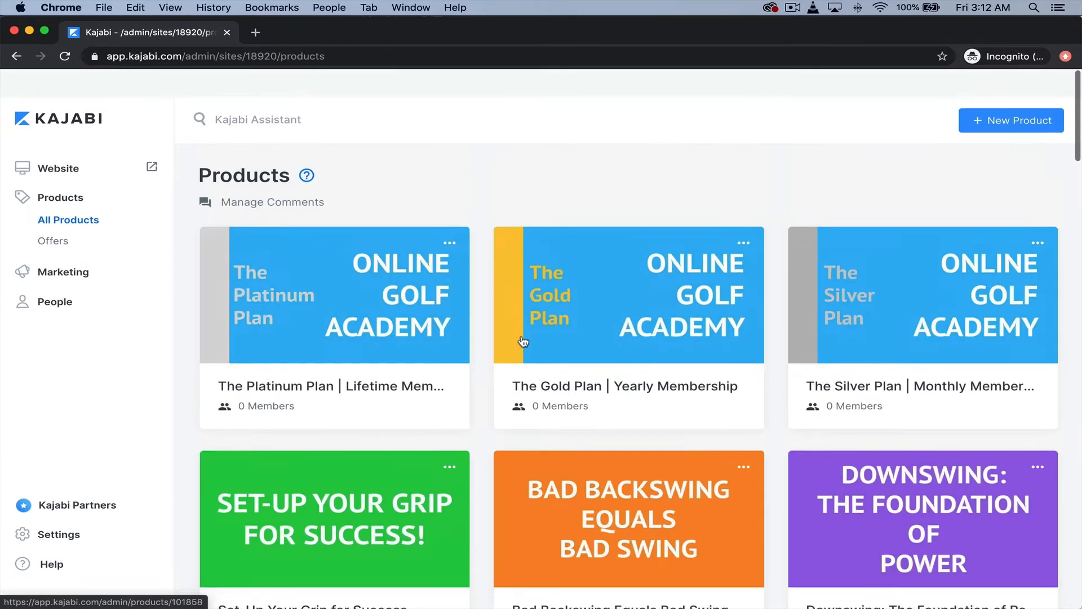
# Review the Set-Up Your Grip for Success course and its lessons
pyautogui.scroll(-3)
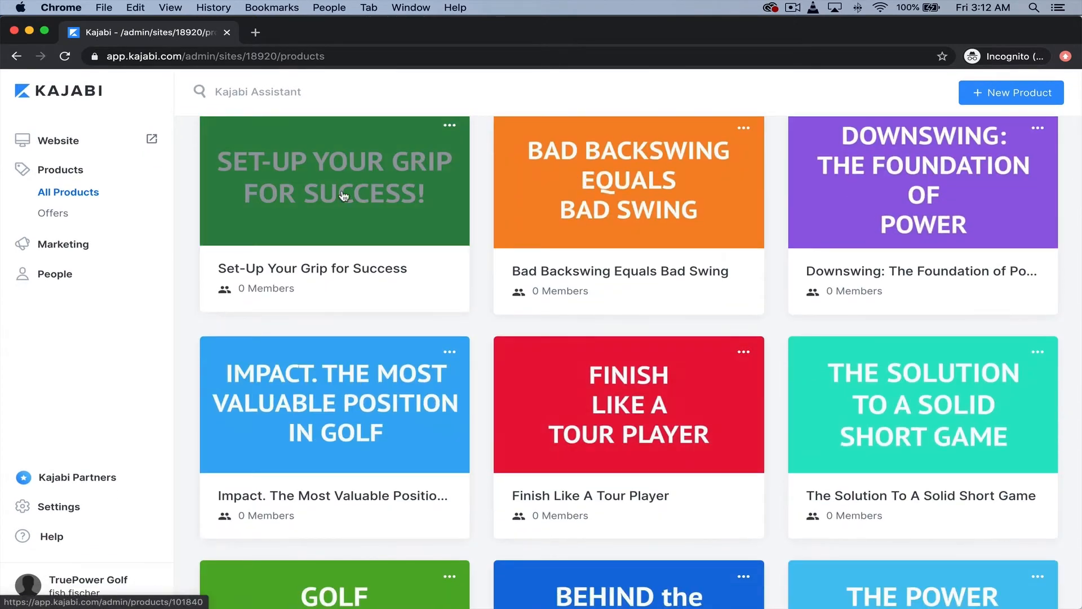
pyautogui.click(335, 182)
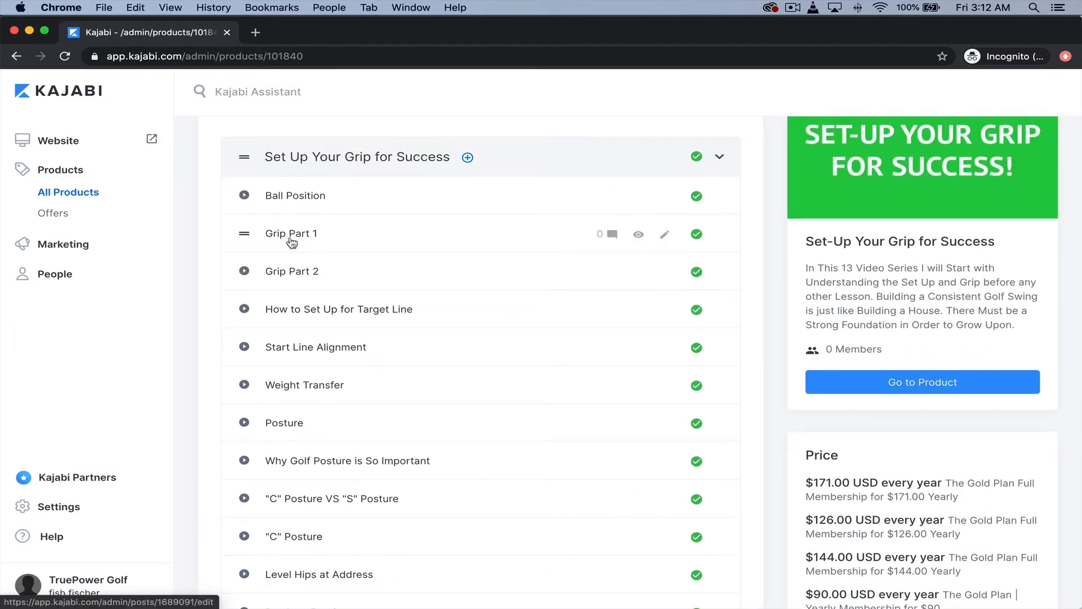
pyautogui.moveTo(378, 173)
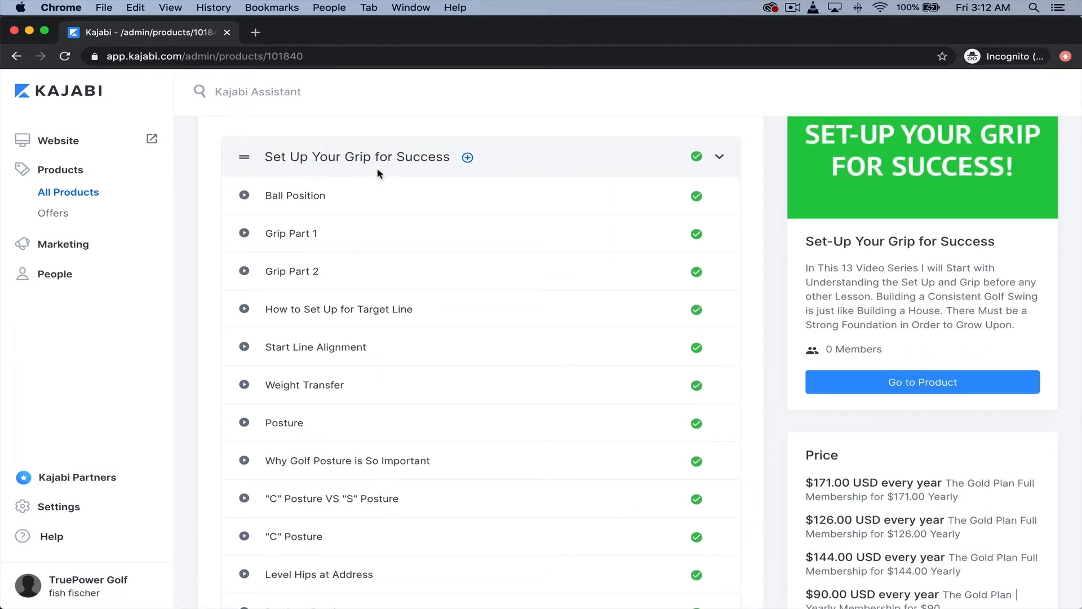
pyautogui.scroll(-3)
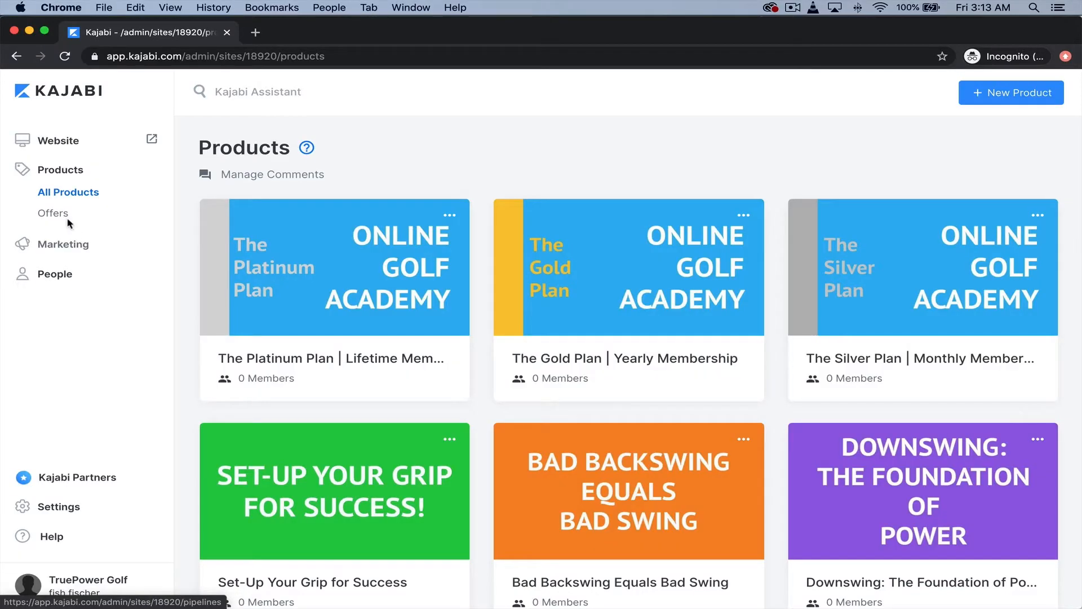
pyautogui.click(52, 213)
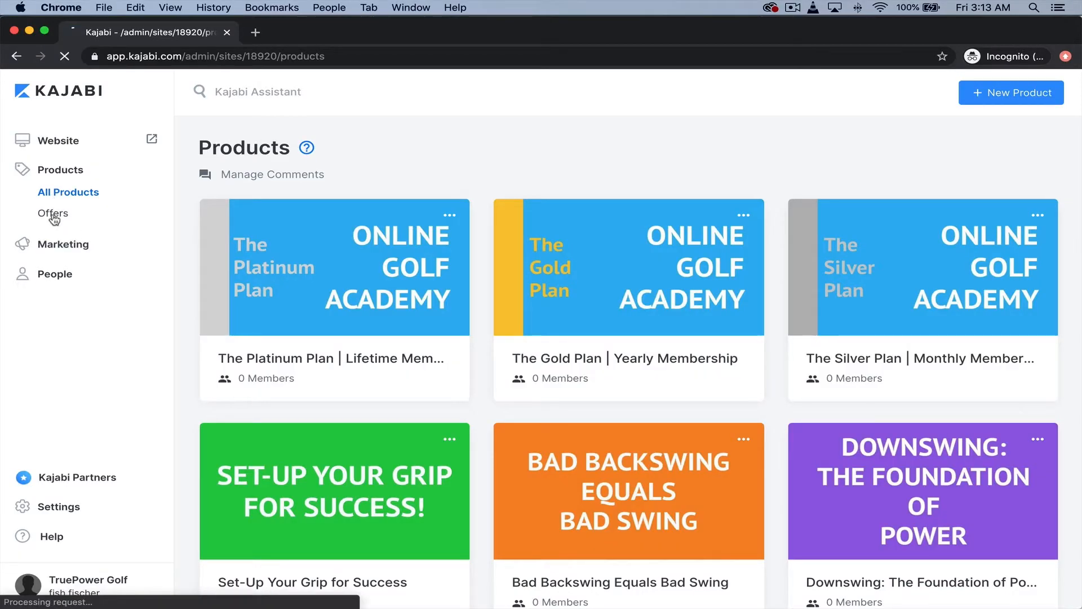
# Open Offers to see purchases, revenue and published offers like The Missile Method
pyautogui.click(52, 212)
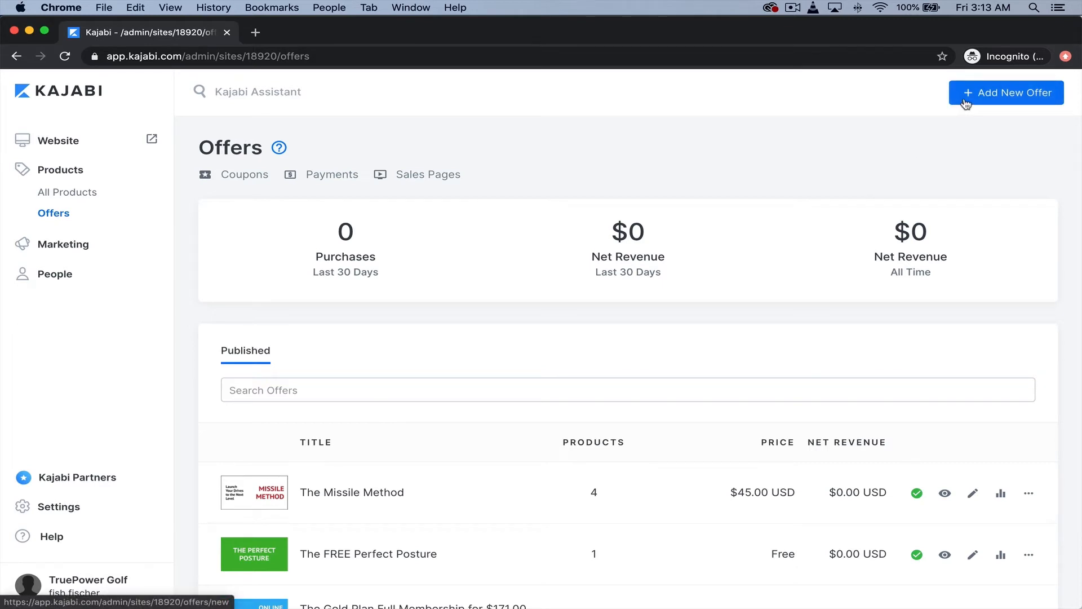
pyautogui.moveTo(948, 132)
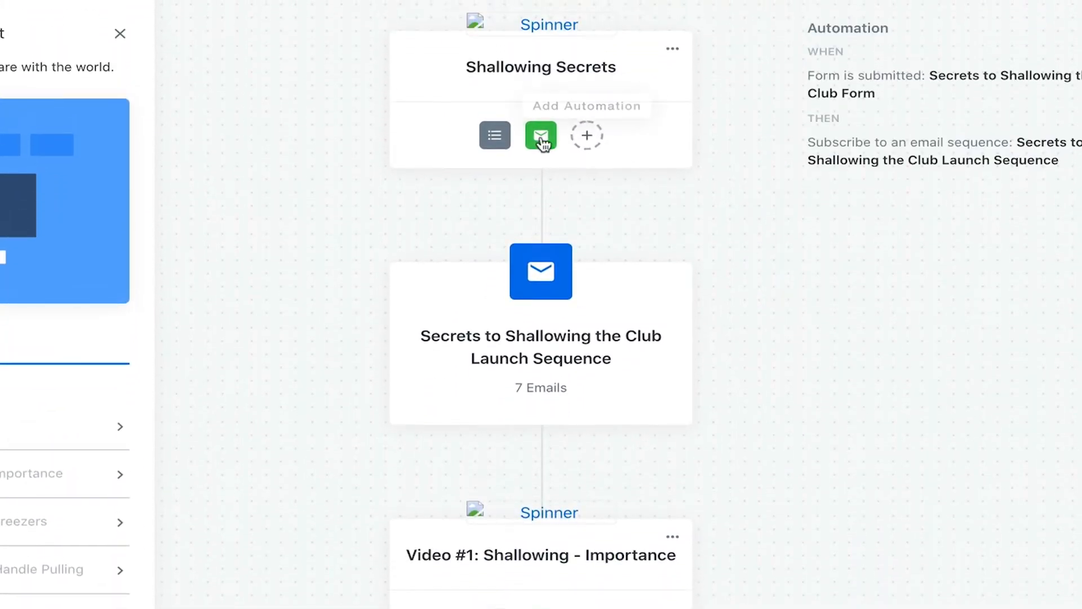
# Scroll the Shallowing Secrets pipeline down to Offer Checkout to review it
pyautogui.scroll(-3)
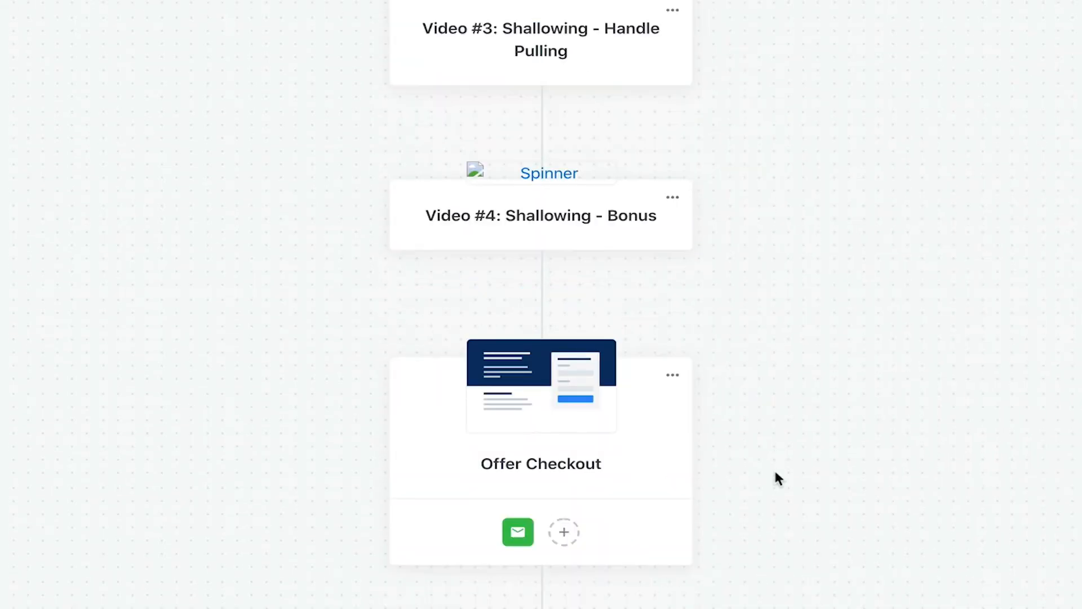
pyautogui.scroll(-3)
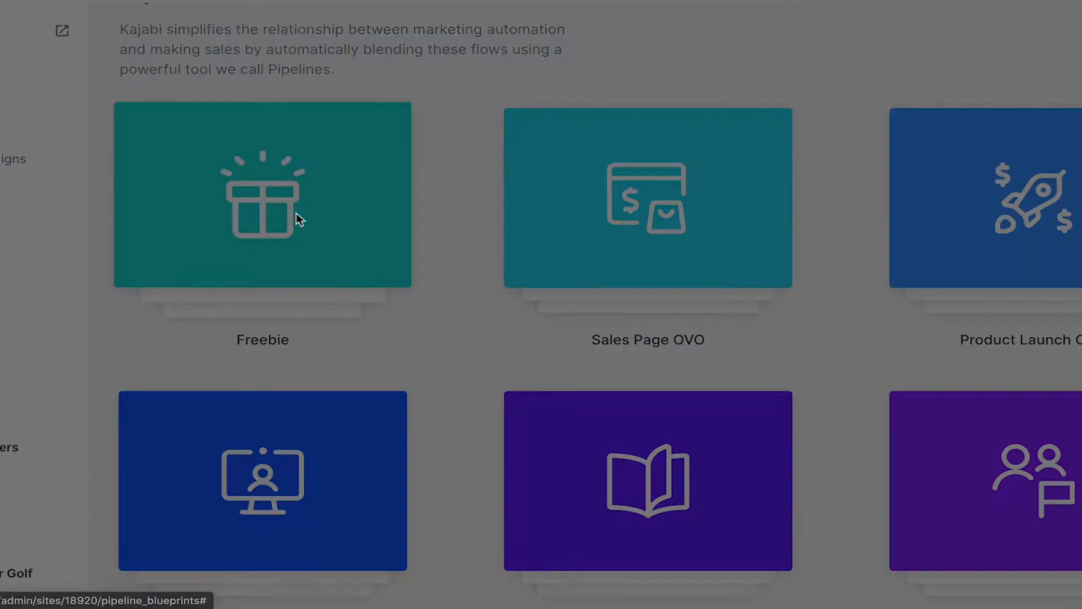
# Preview the Freebie blueprint and create a pipeline from it
pyautogui.click(262, 194)
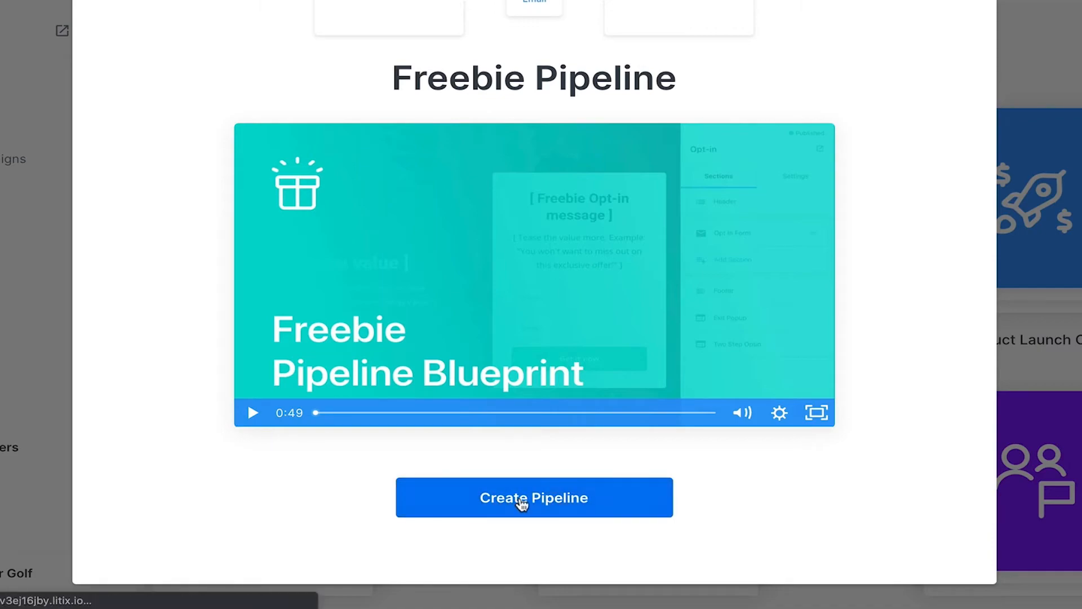
pyautogui.click(534, 497)
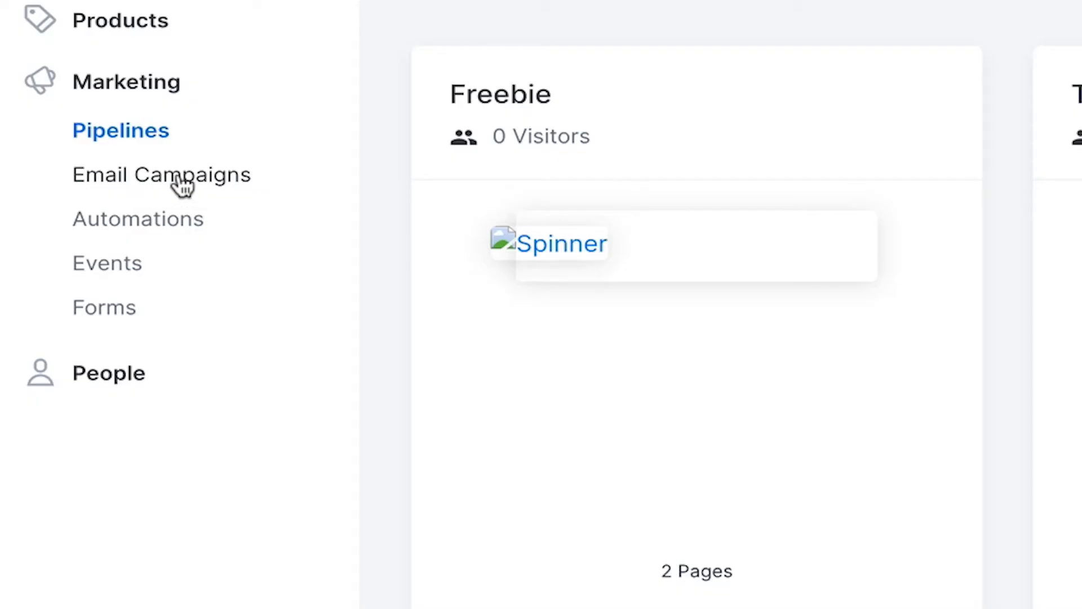
# Browse Email Campaigns like Freebie Email Sequence and SWING-TIP SUNDAY, then go to Automations
pyautogui.click(162, 175)
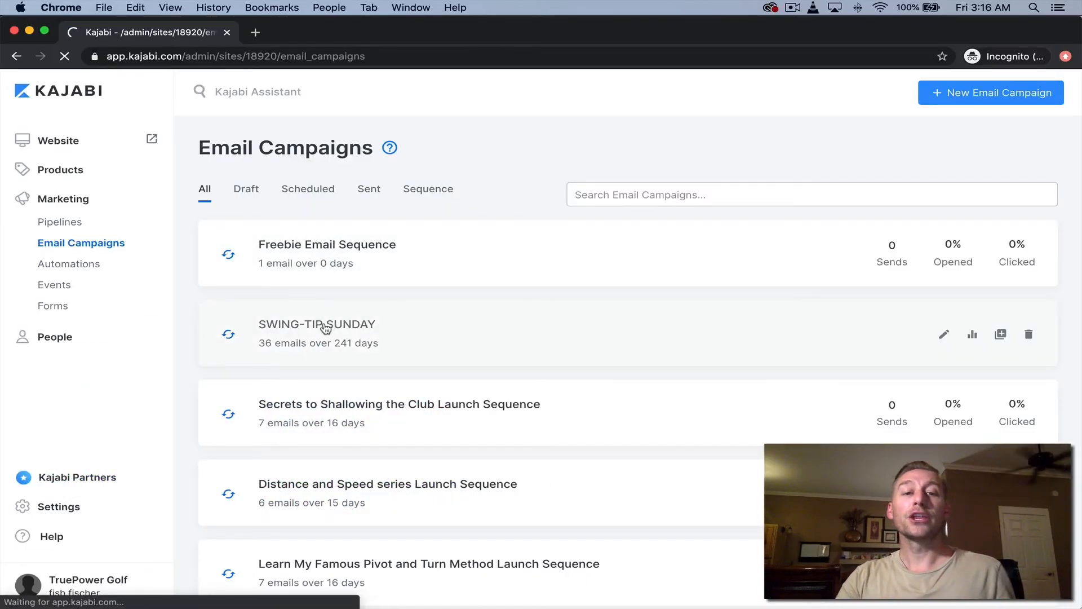
pyautogui.click(316, 324)
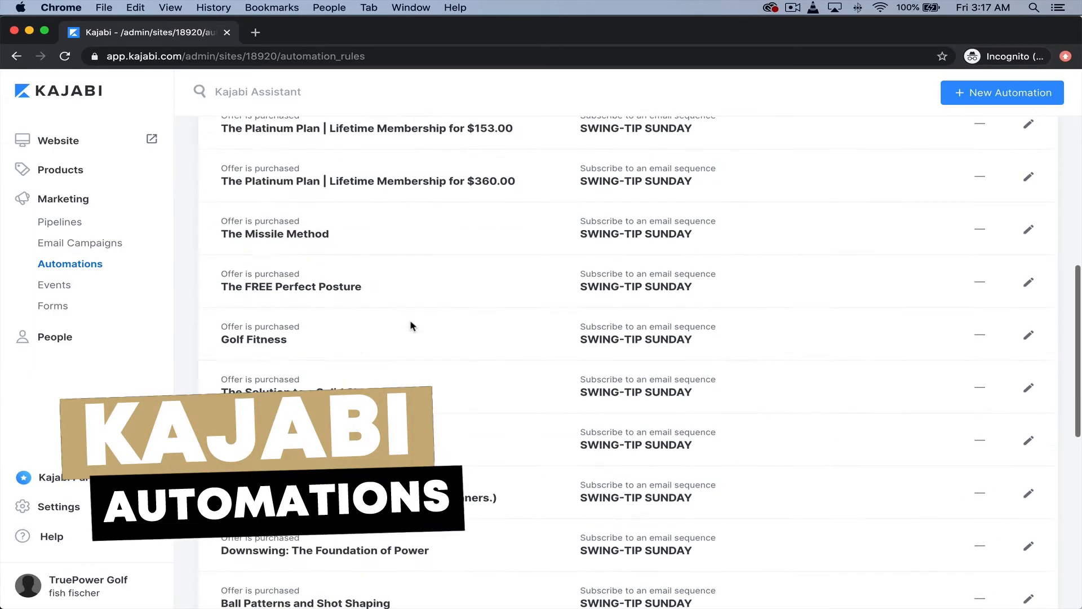
# Scroll through the SWING-TIP SUNDAY automation rules, then go to the Events page
pyautogui.scroll(-3)
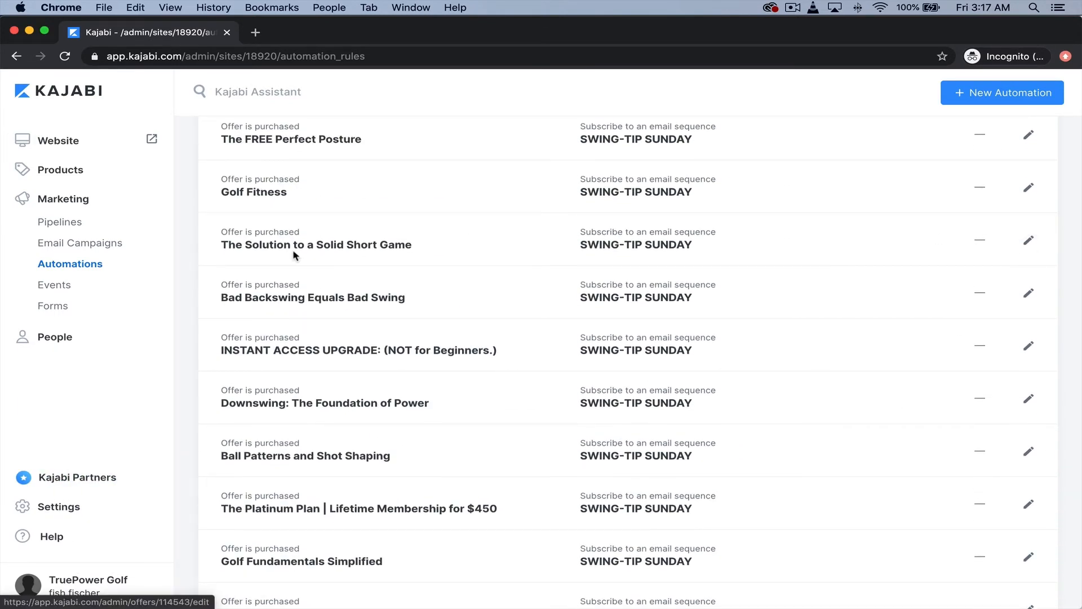
pyautogui.moveTo(54, 286)
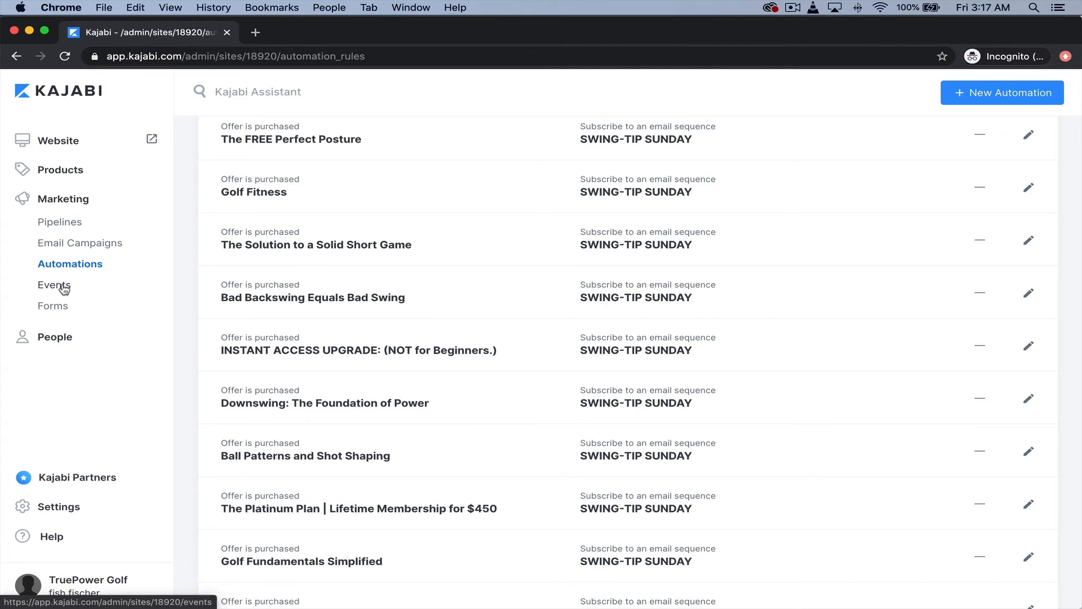
pyautogui.click(53, 285)
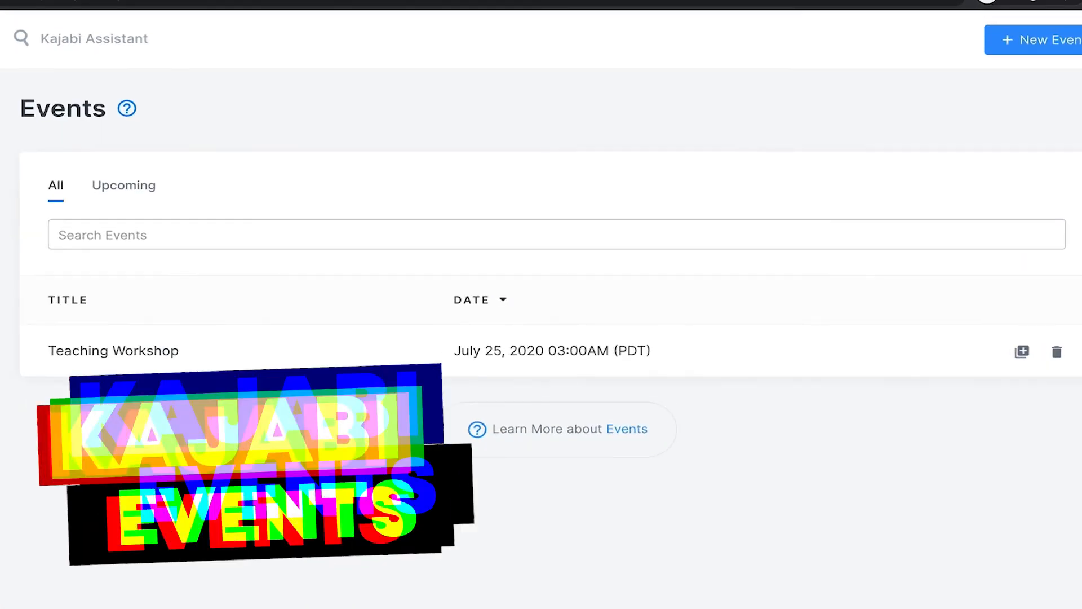
# Review the Teaching Workshop event and its reminder emails, then open a form for editing
pyautogui.click(113, 351)
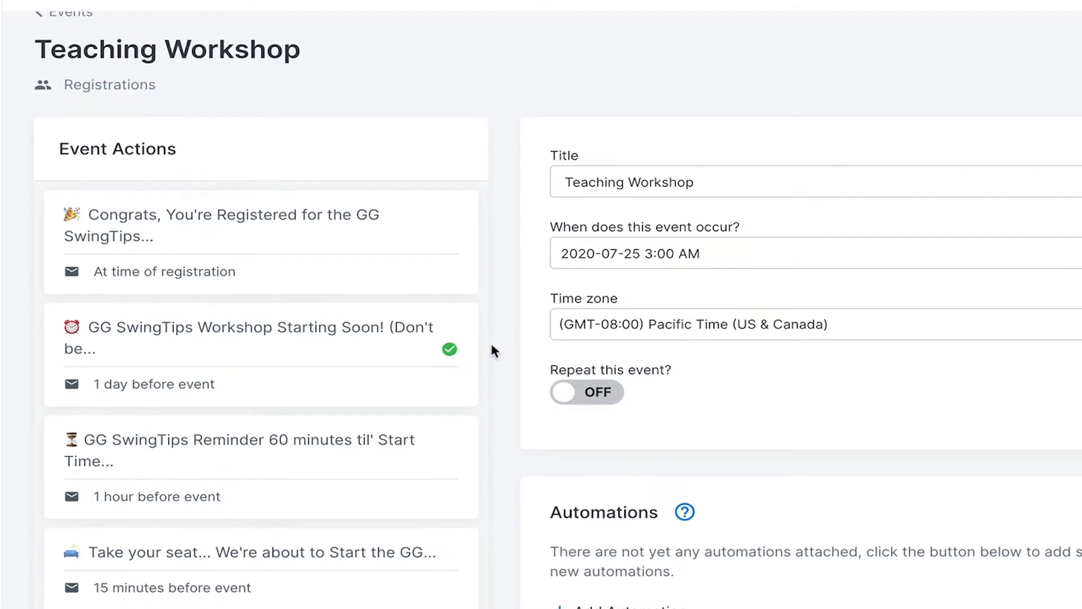
pyautogui.scroll(-3)
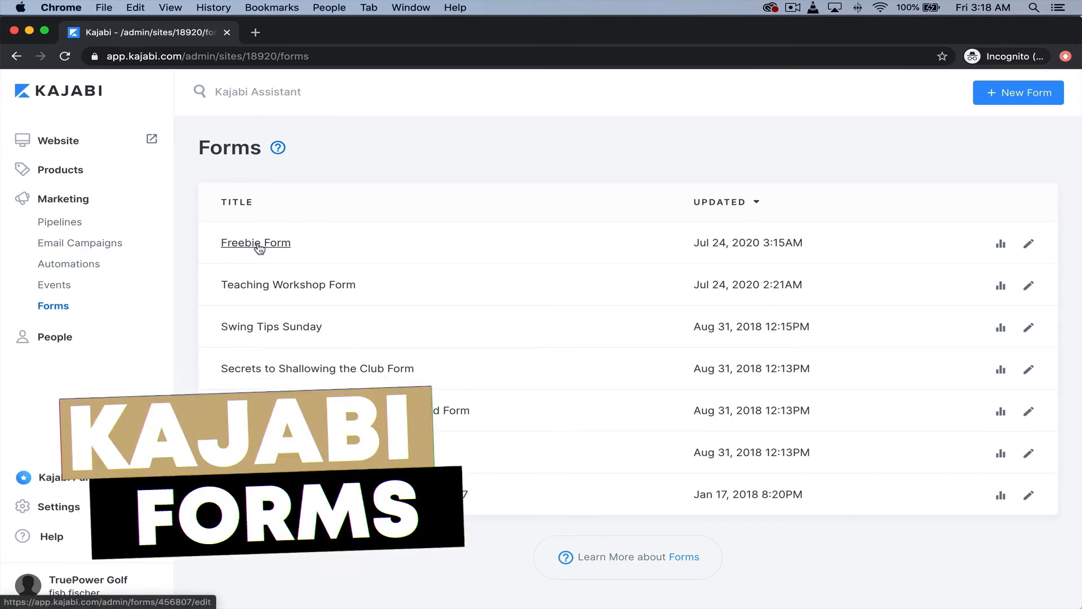
pyautogui.click(255, 243)
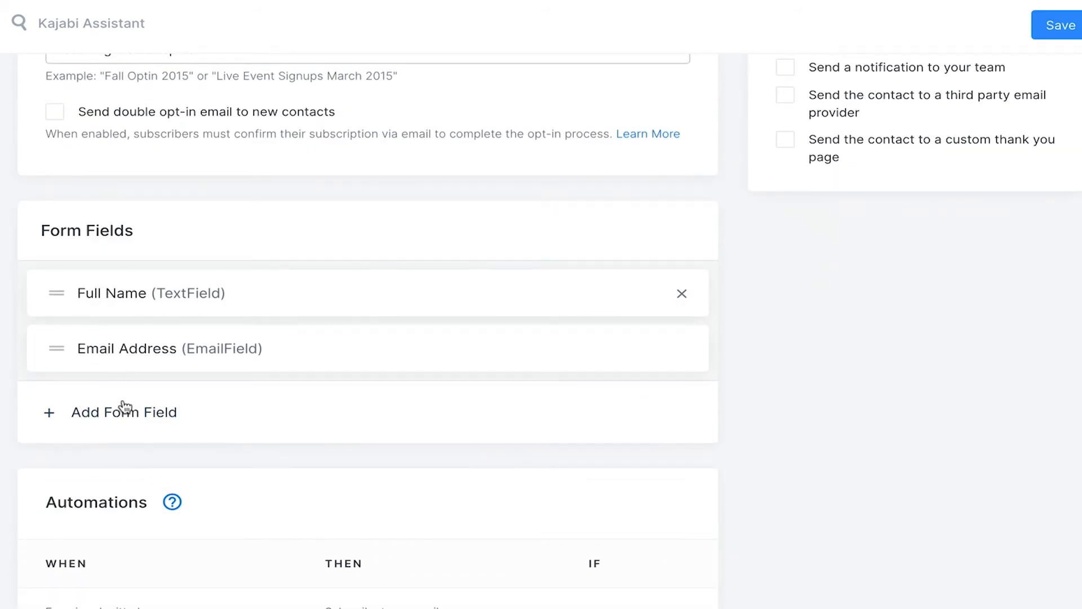
# Look at the type options for a new form field, then go to People
pyautogui.click(124, 412)
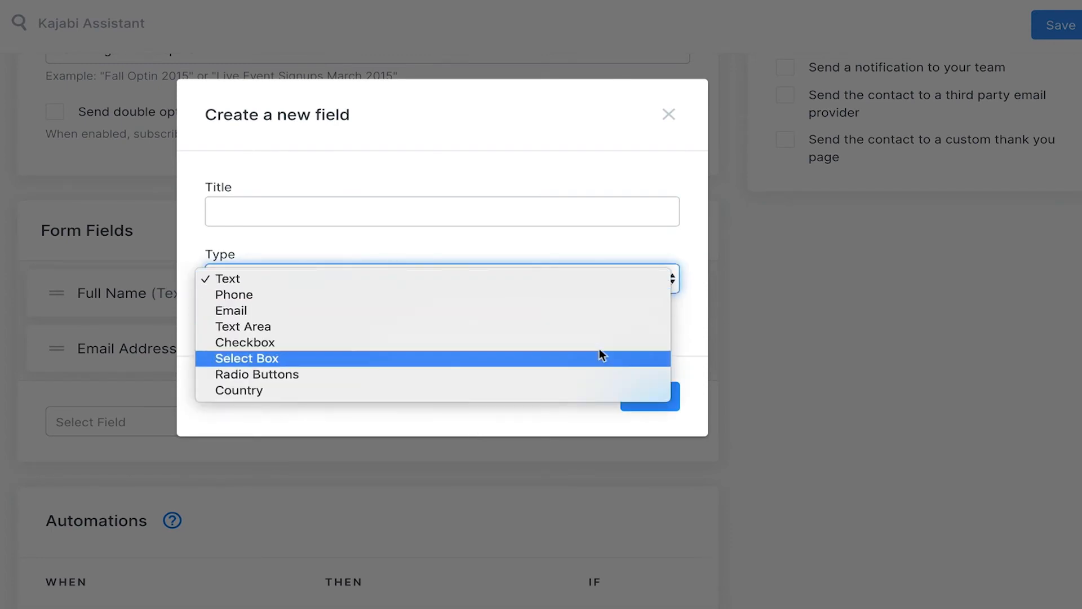
pyautogui.click(668, 114)
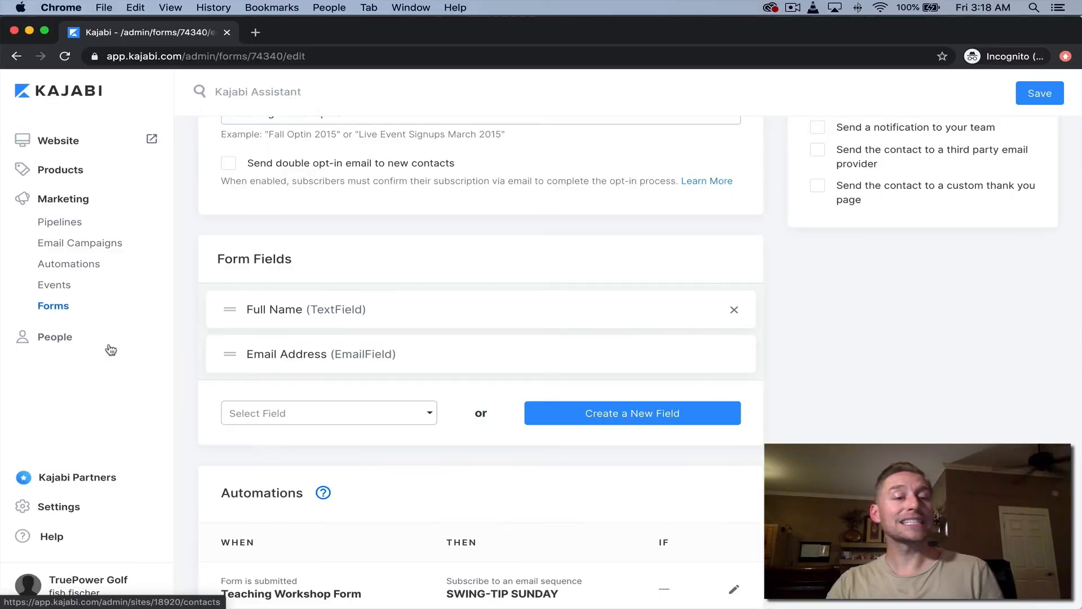
pyautogui.click(54, 337)
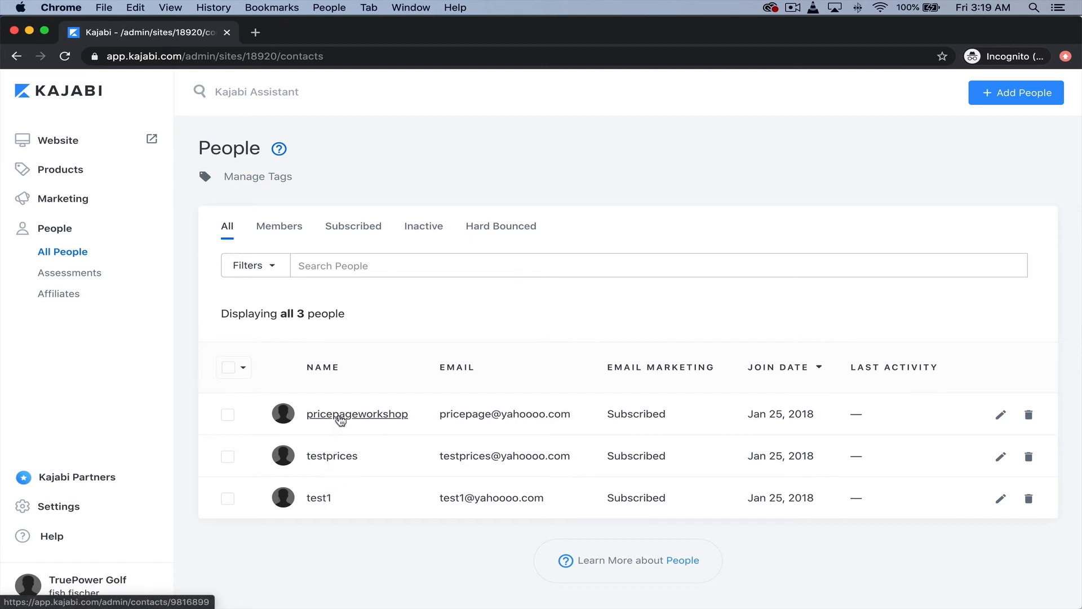
pyautogui.moveTo(364, 335)
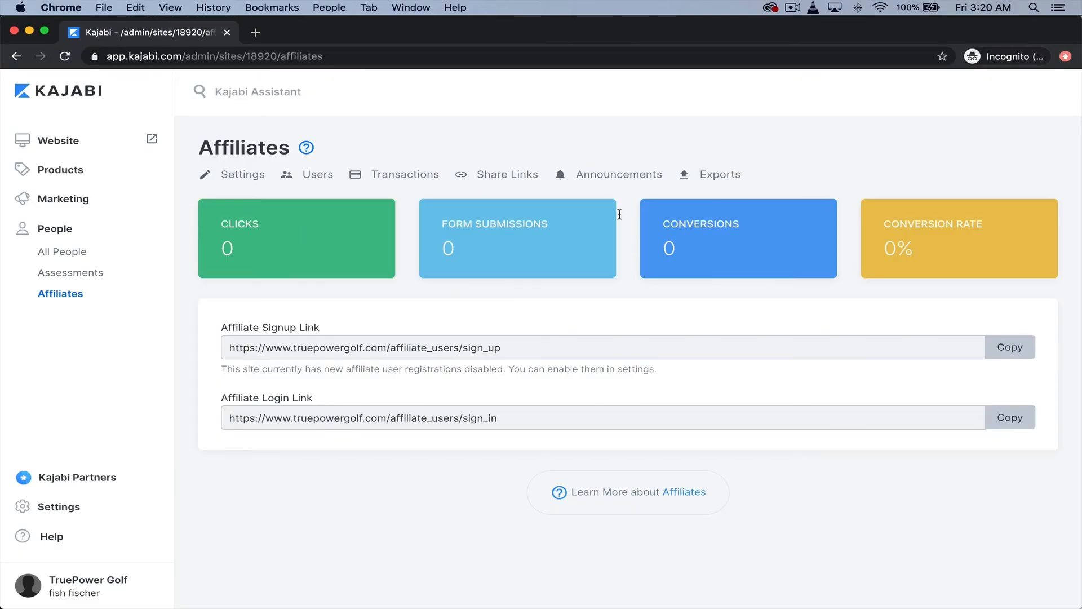
pyautogui.moveTo(425, 328)
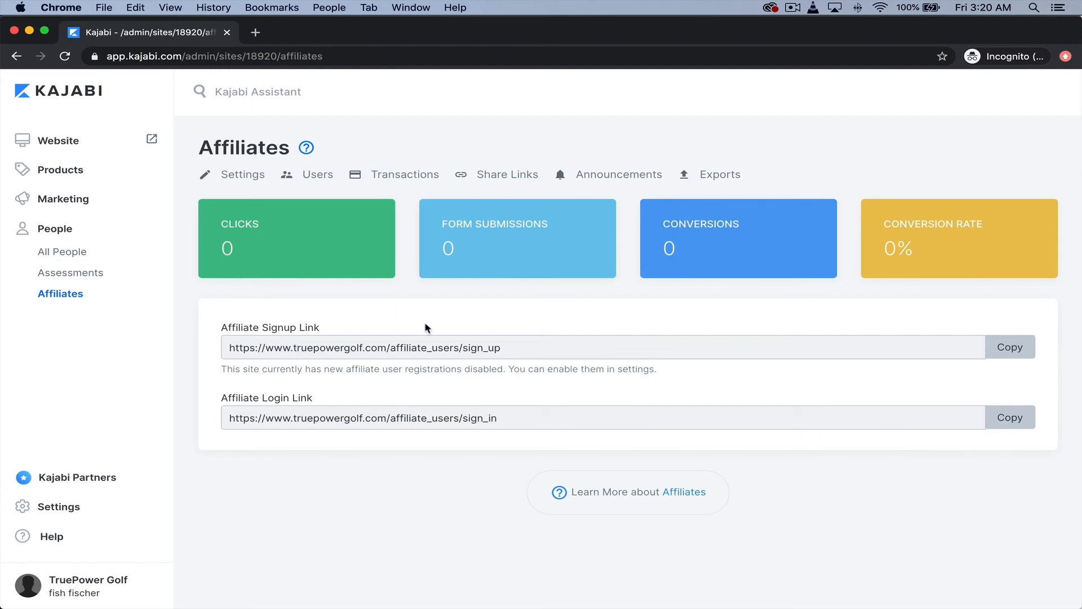